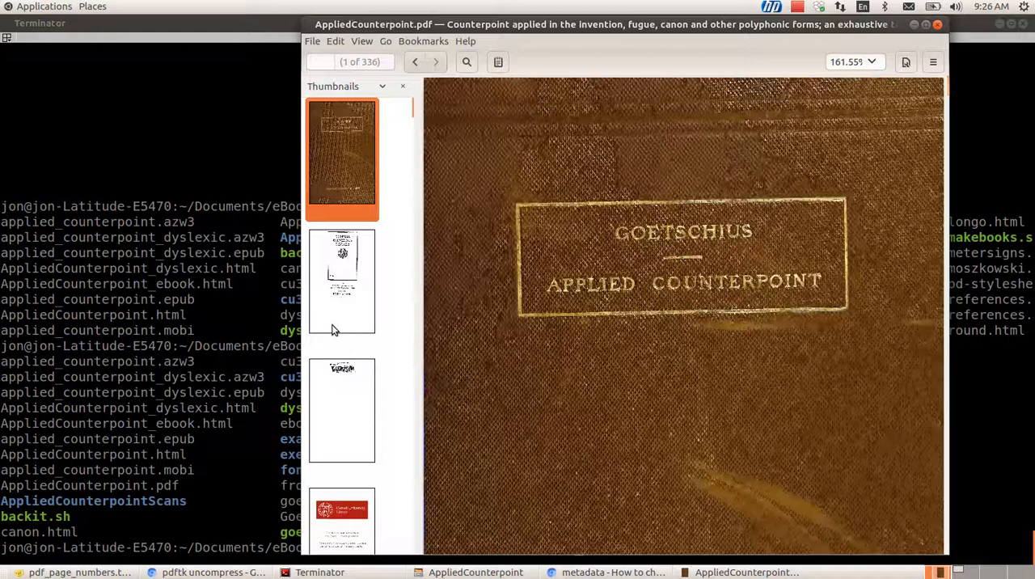
mouse_move(569, 339)
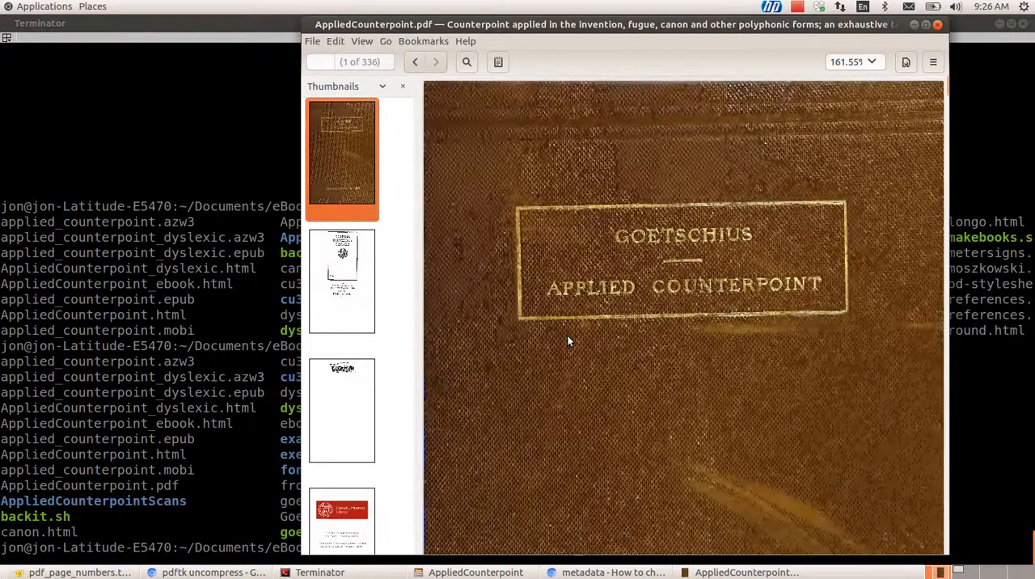
Jump to page 15 via the page box and continue to page 16, printed page 2.
scroll("down", 3)
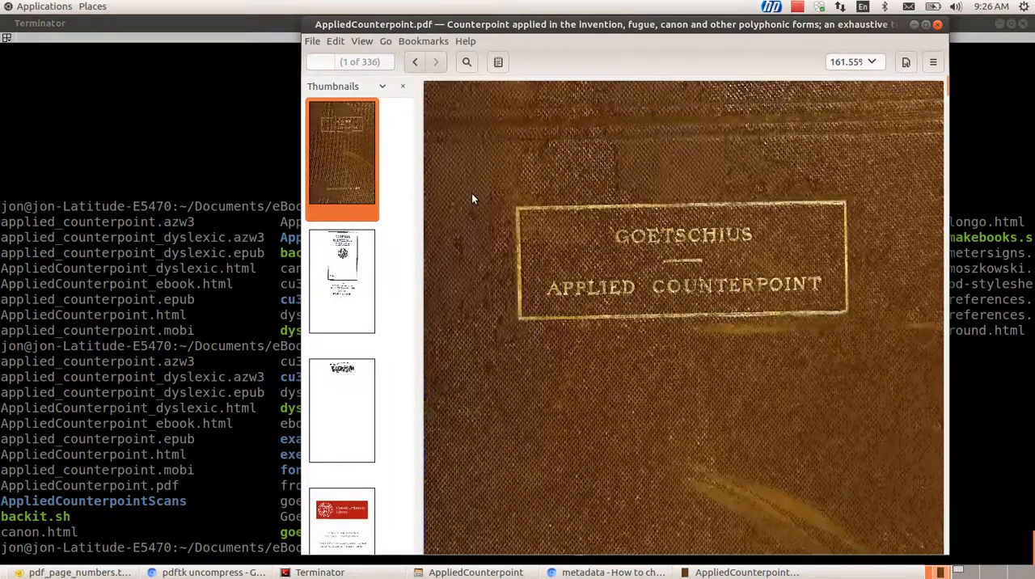
mouse_move(609, 266)
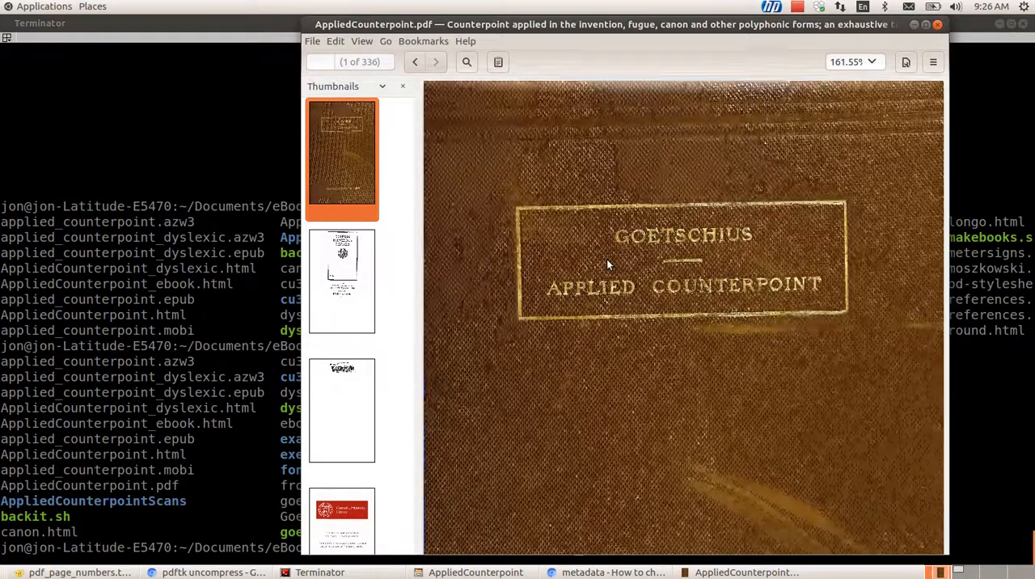
left_click(340, 61)
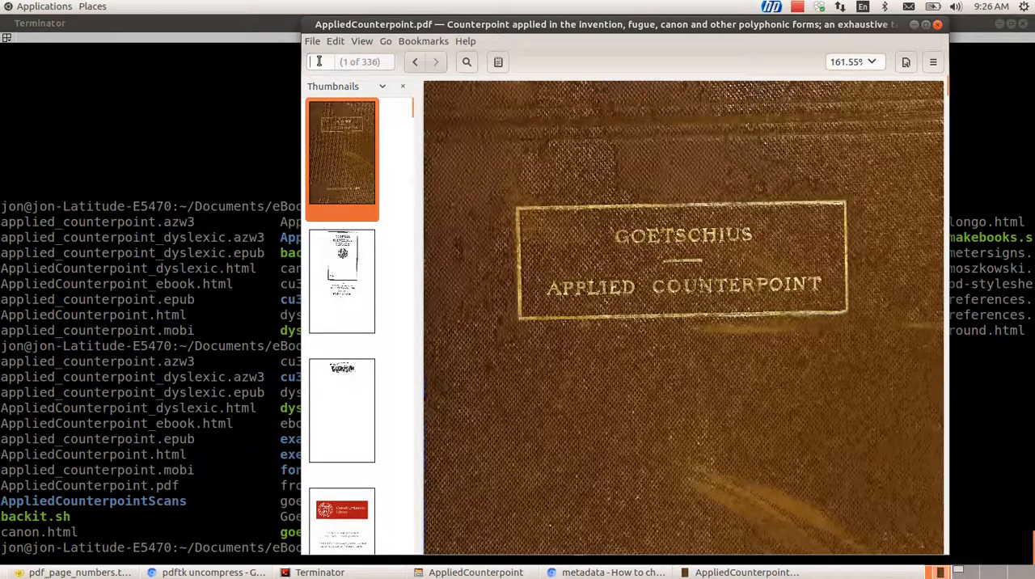
type("15")
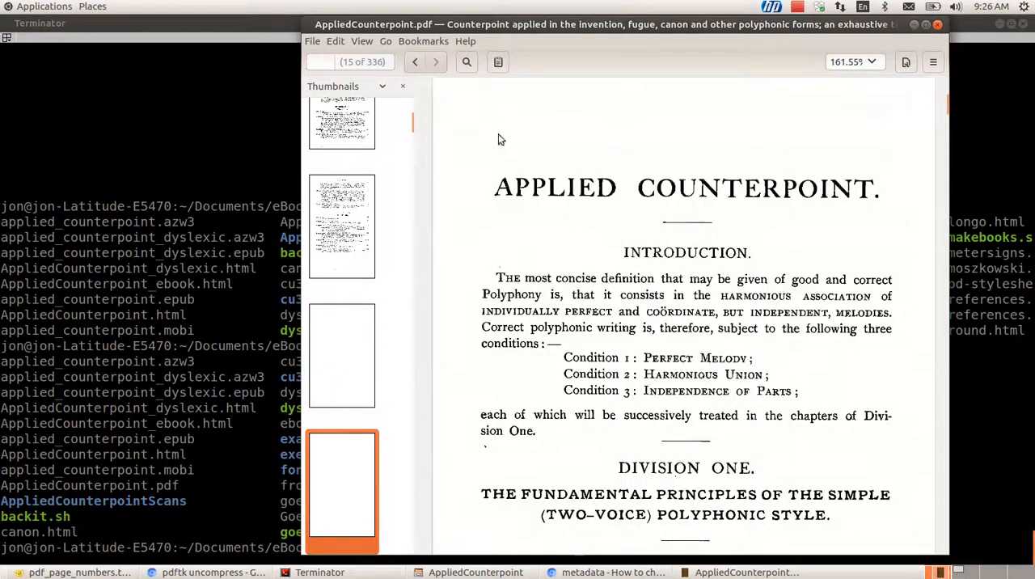
scroll("down", 3)
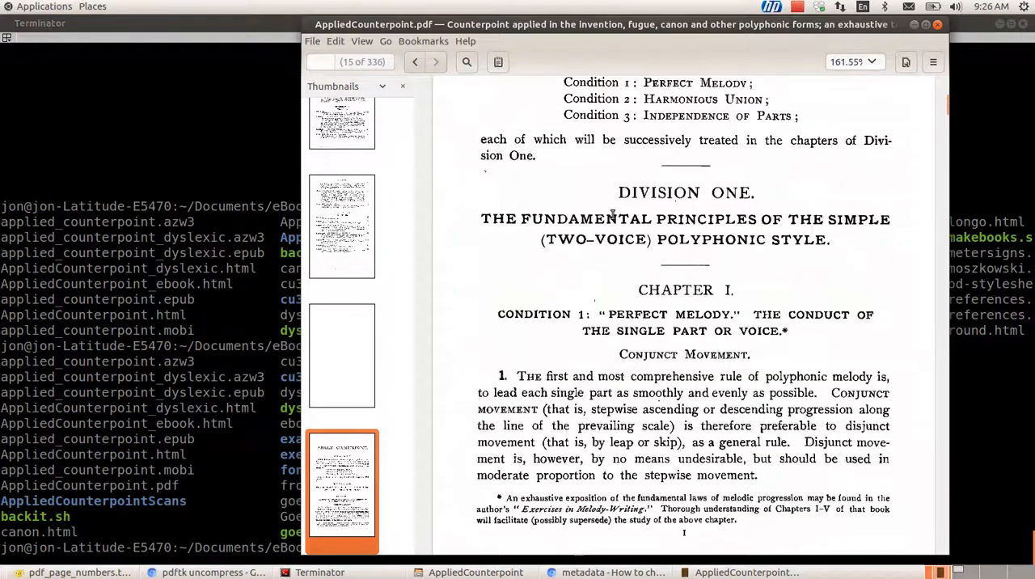
left_click(435, 62)
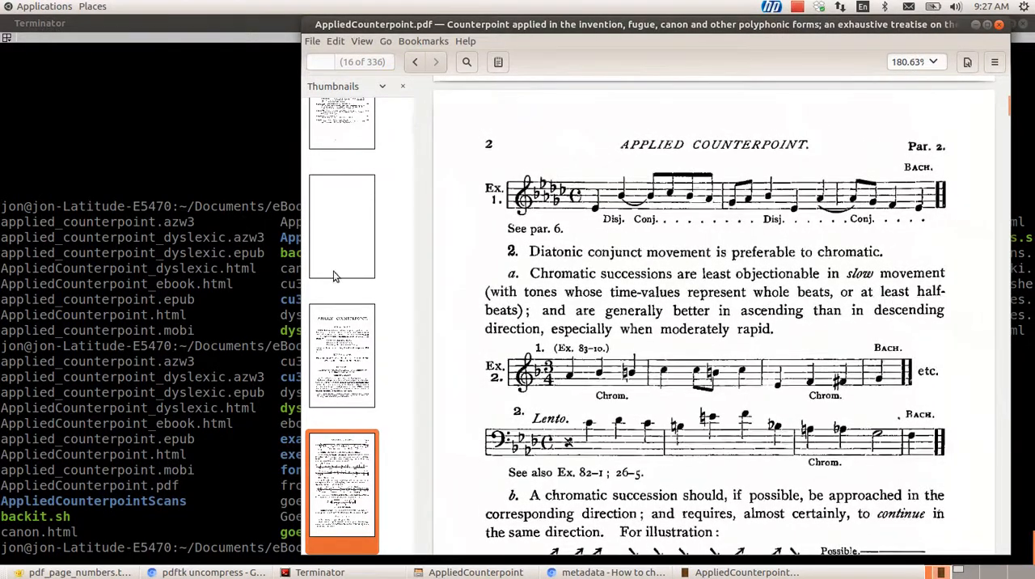
left_click(324, 62)
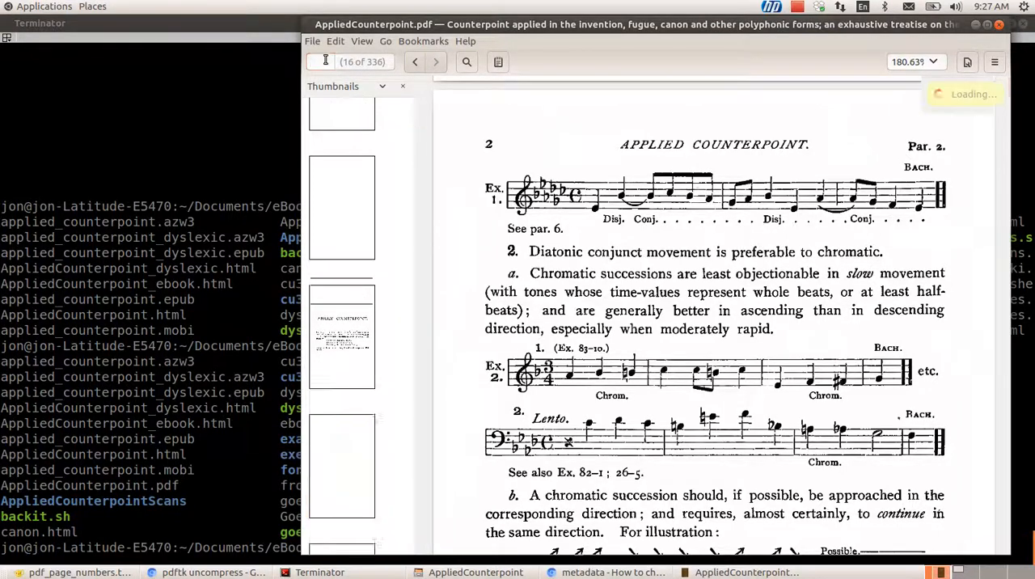
Navigate to page 55 of 336, the Modulation page printed as 41.
left_click(341, 157)
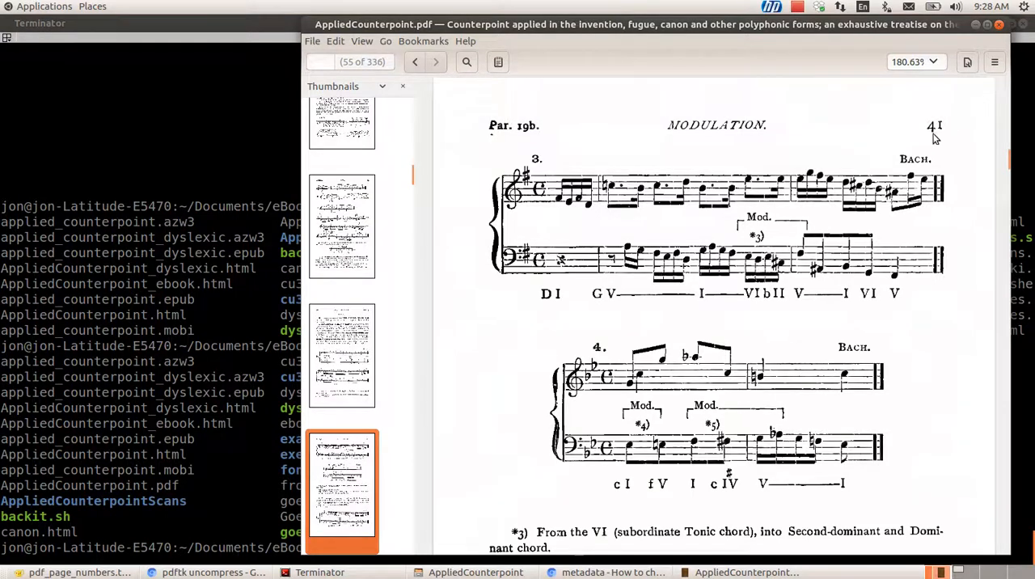
scroll("down", 3)
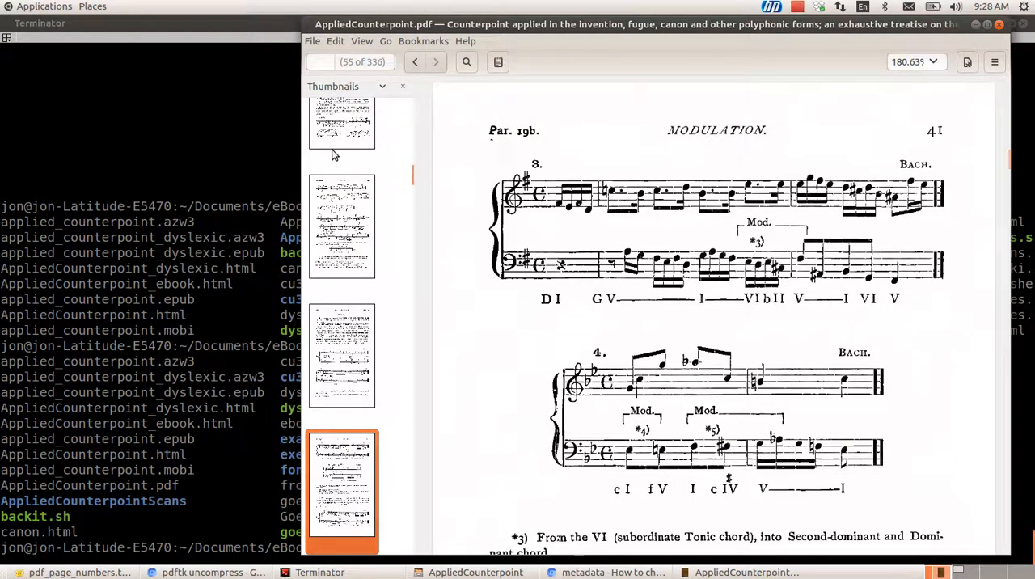
mouse_move(230, 382)
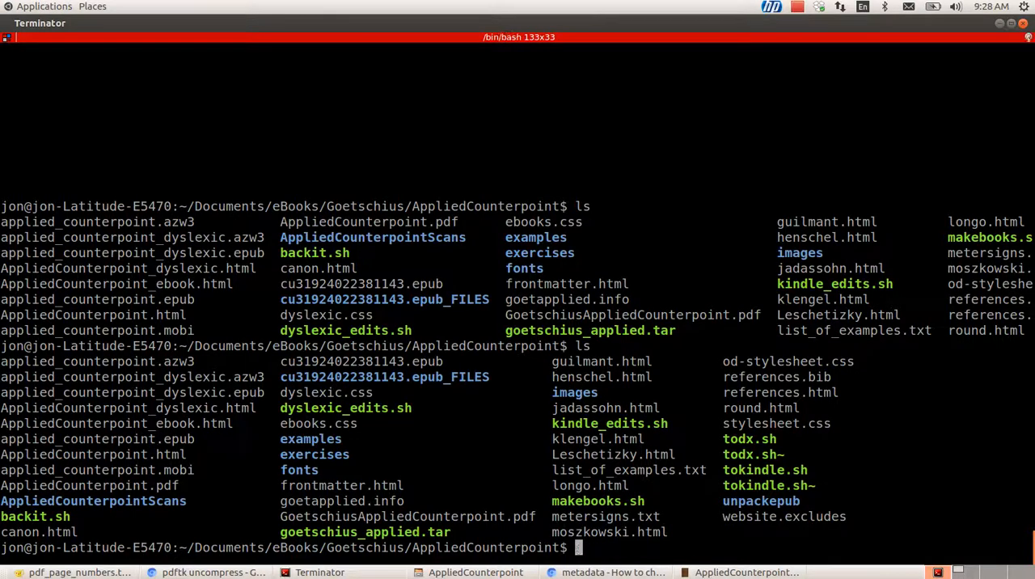
Run 'pdftk AppliedCounterpoint.pdf output ac_raw.pdf uncompress' to write an uncompressed copy.
type("pdf")
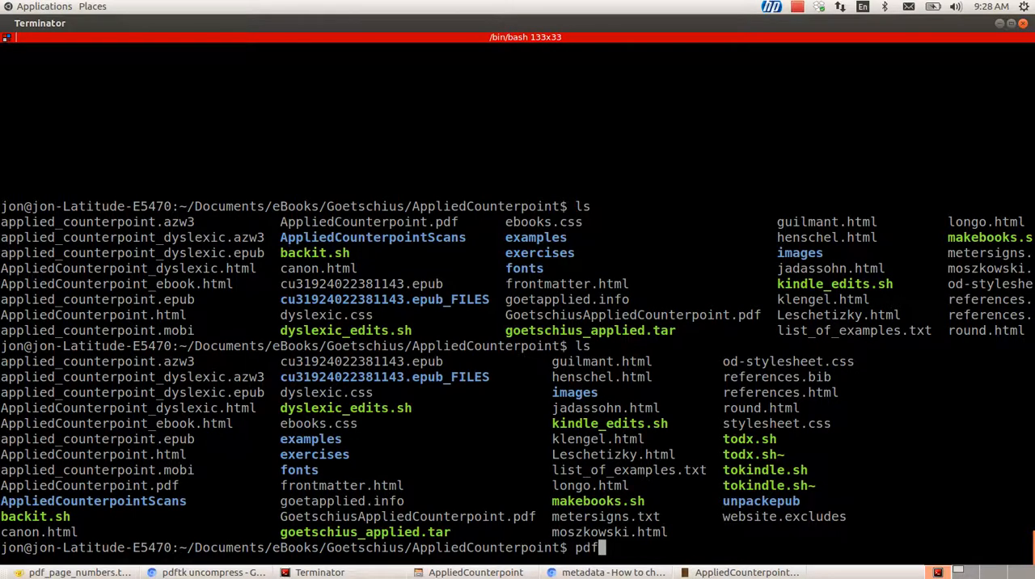
type("tk")
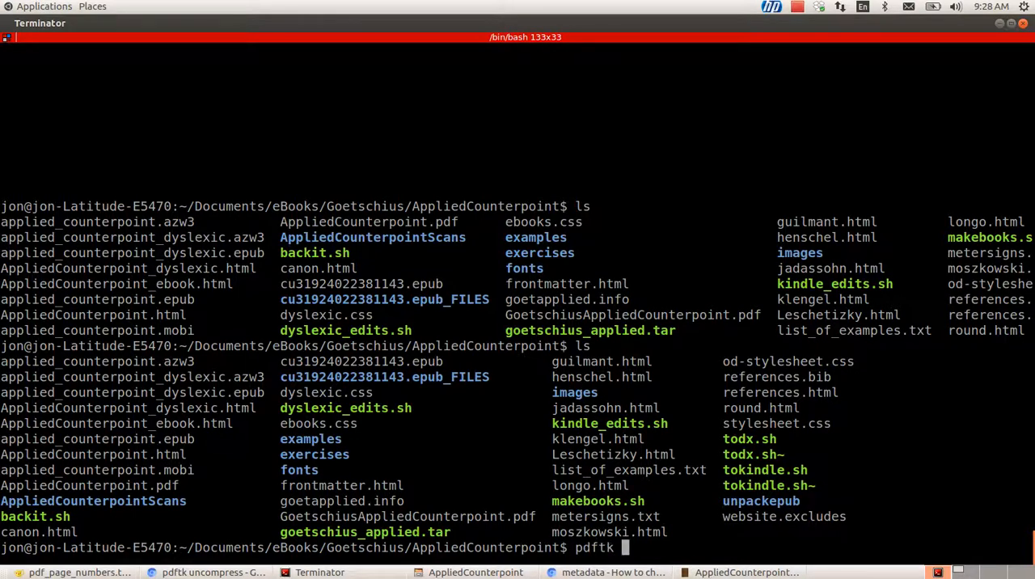
type("AppliedCounterpoint.")
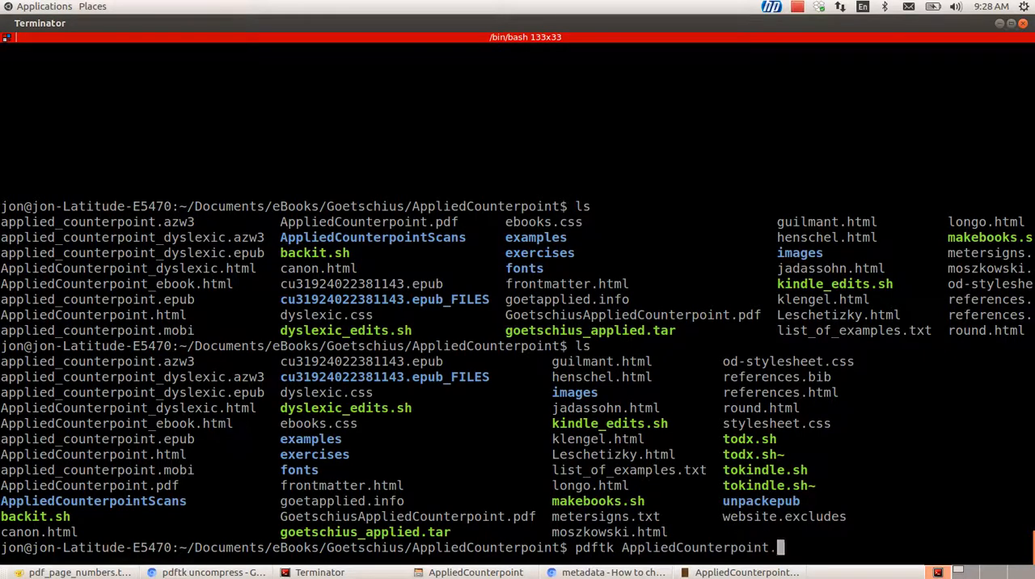
type("pdf")
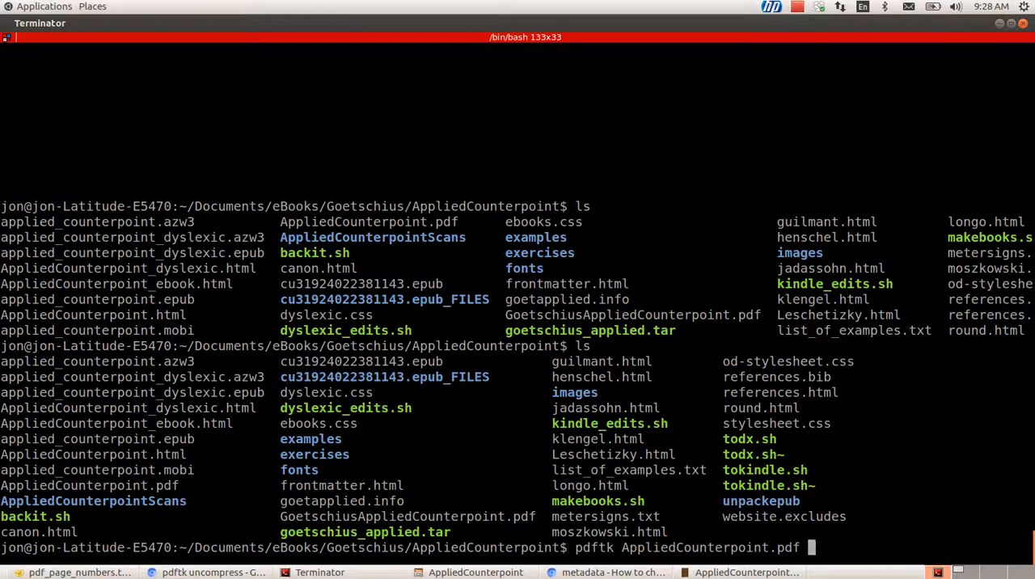
type("output")
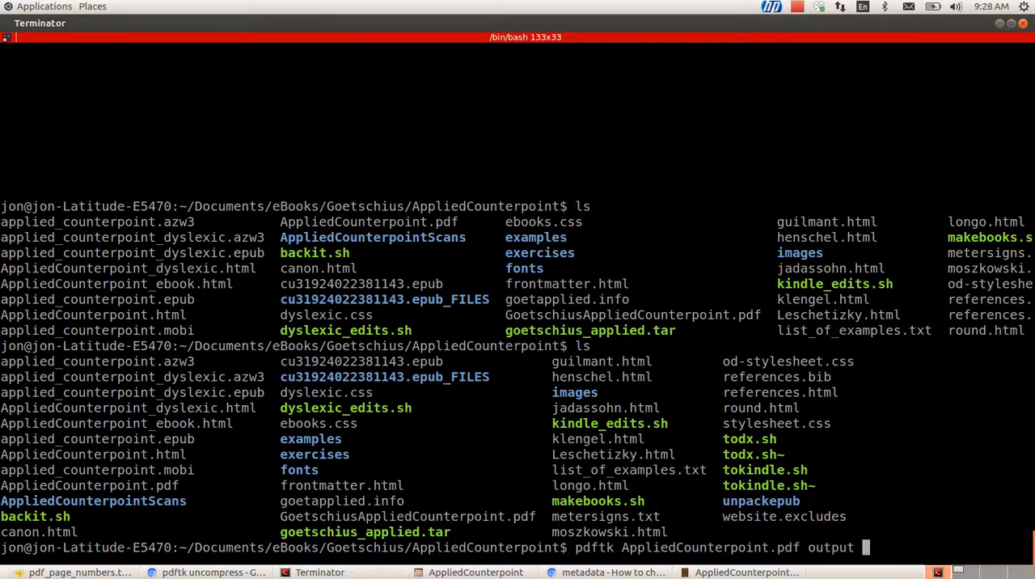
type("ac_raw.")
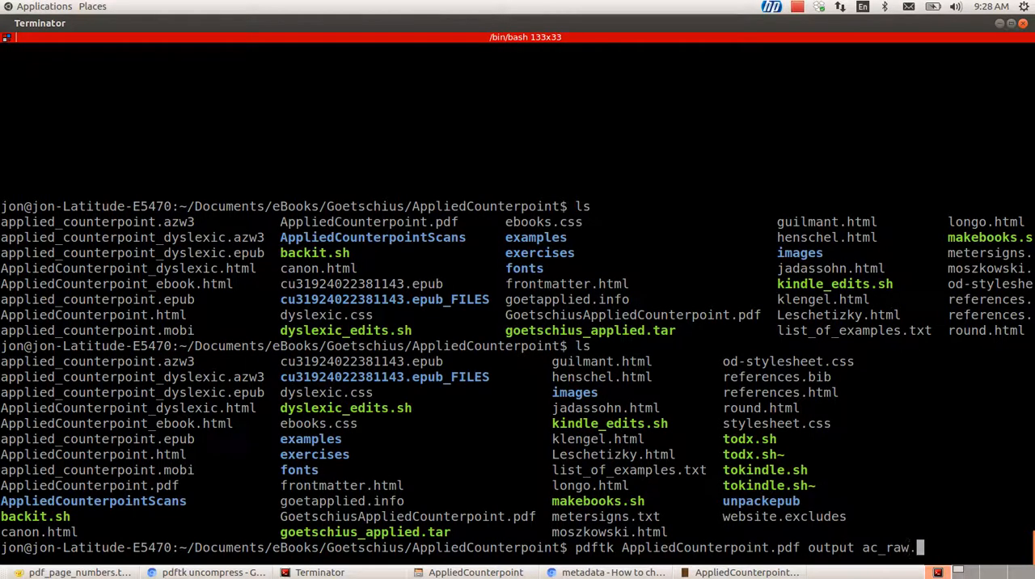
type("pdf")
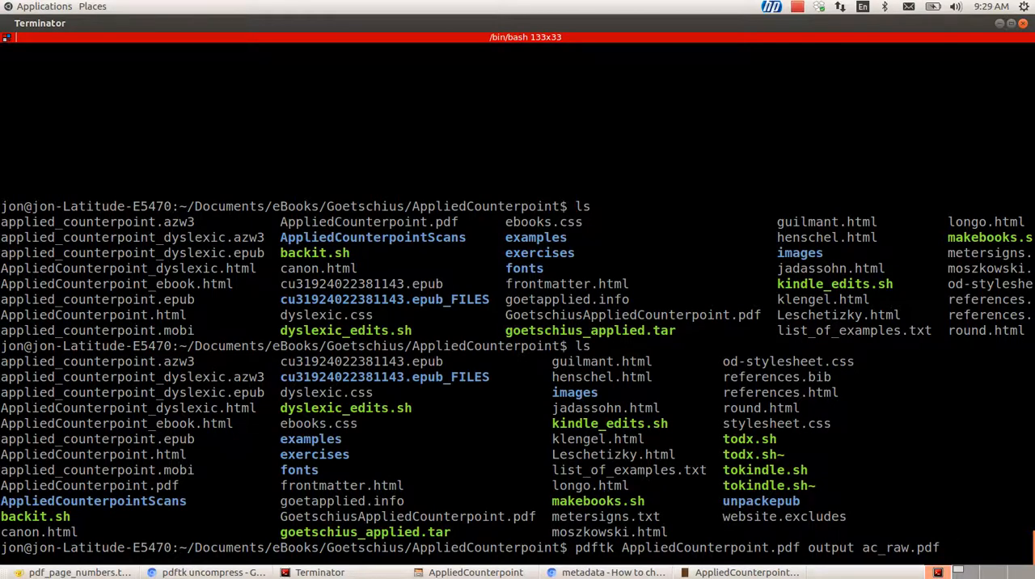
type("uncompress")
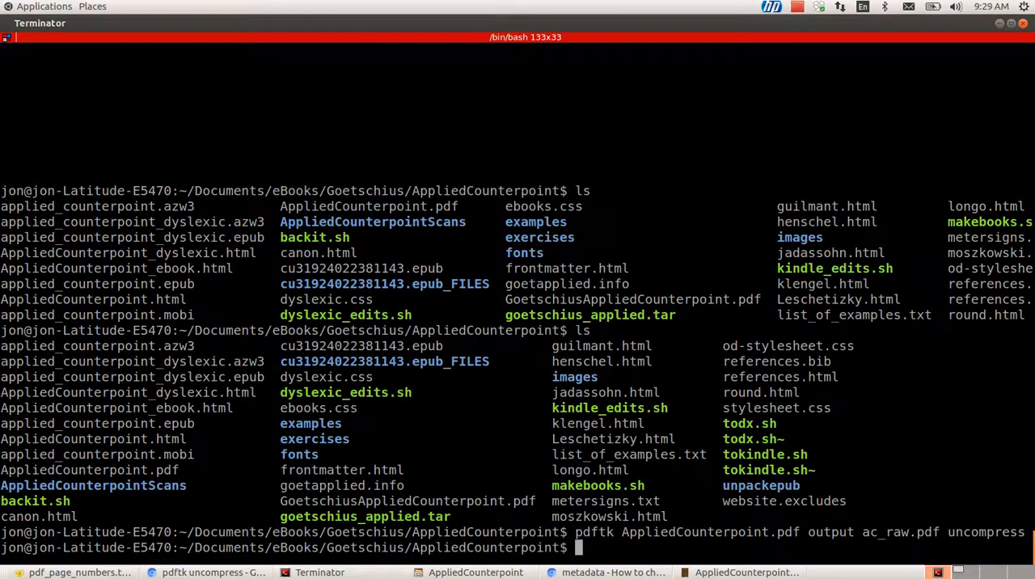
List files matching 'ac' to confirm ac_raw.pdf exists.
type("ls")
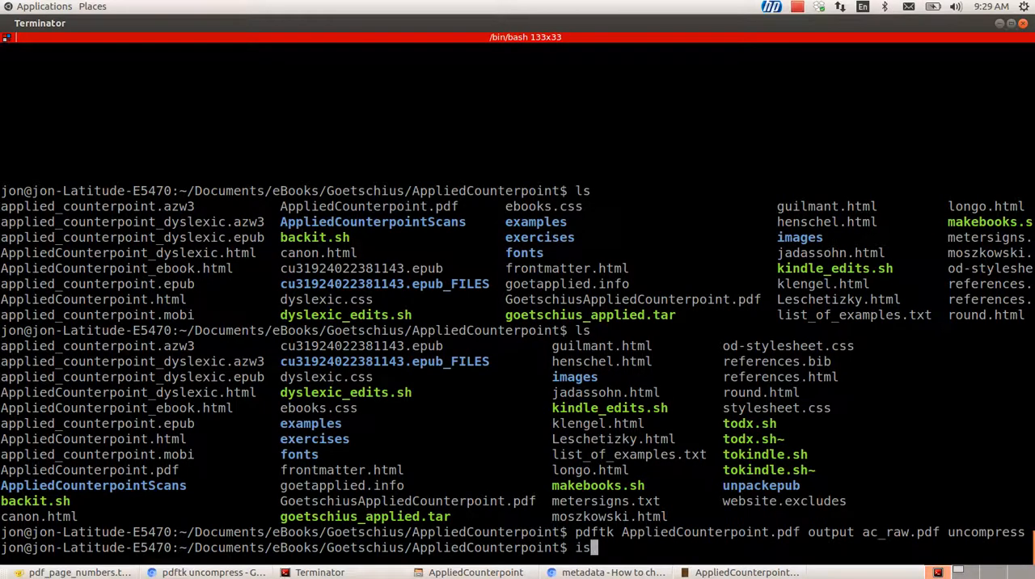
type("ac")
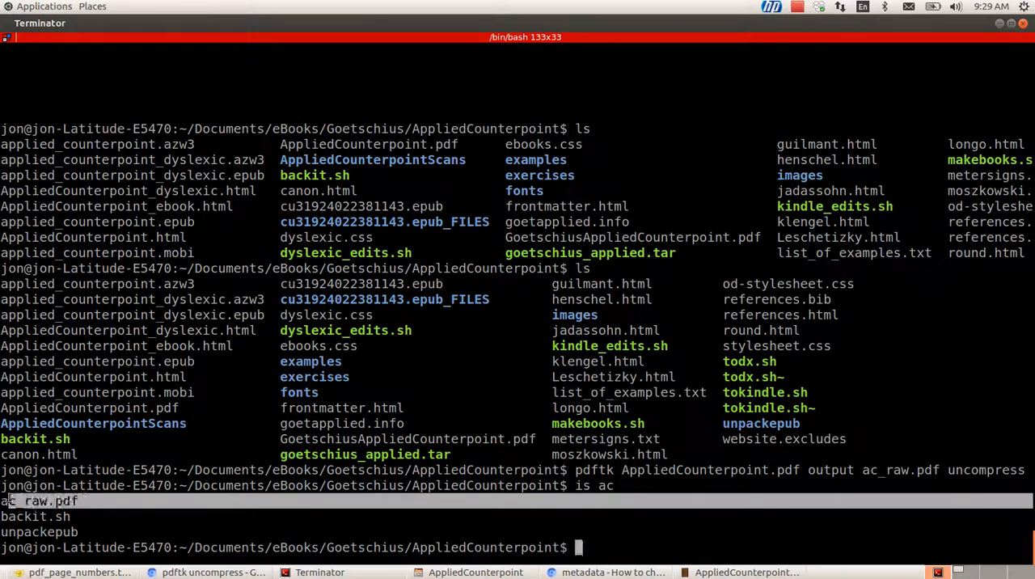
key("Return")
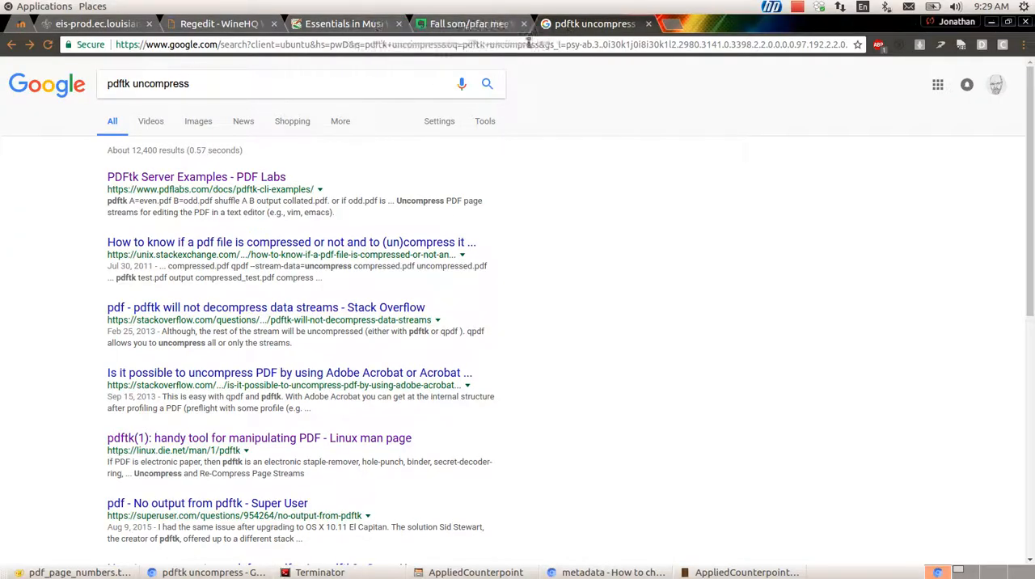
mouse_move(316, 233)
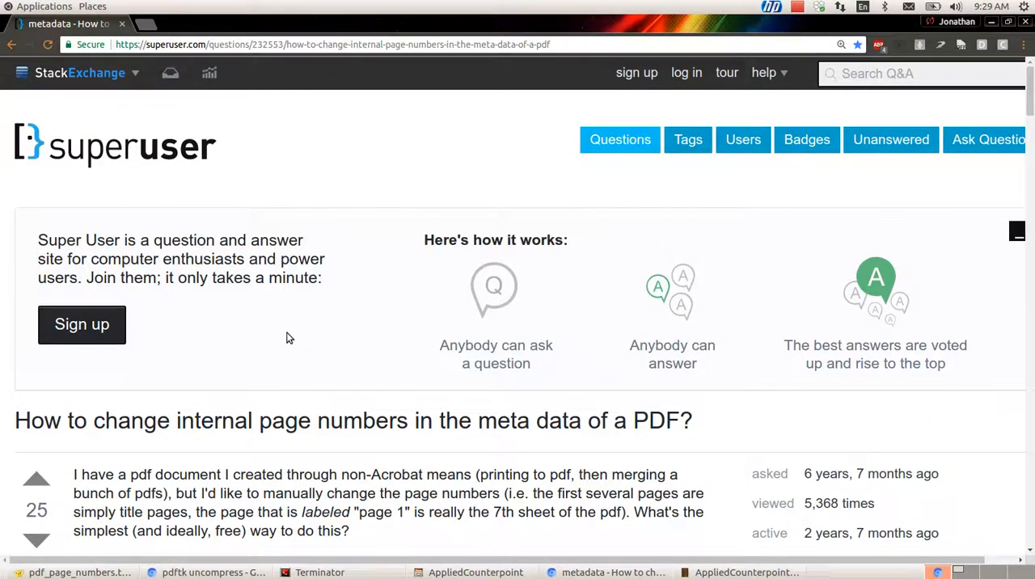
Scroll down to the top-voted answer on PDF page labels in the document catalog.
scroll("down", 3)
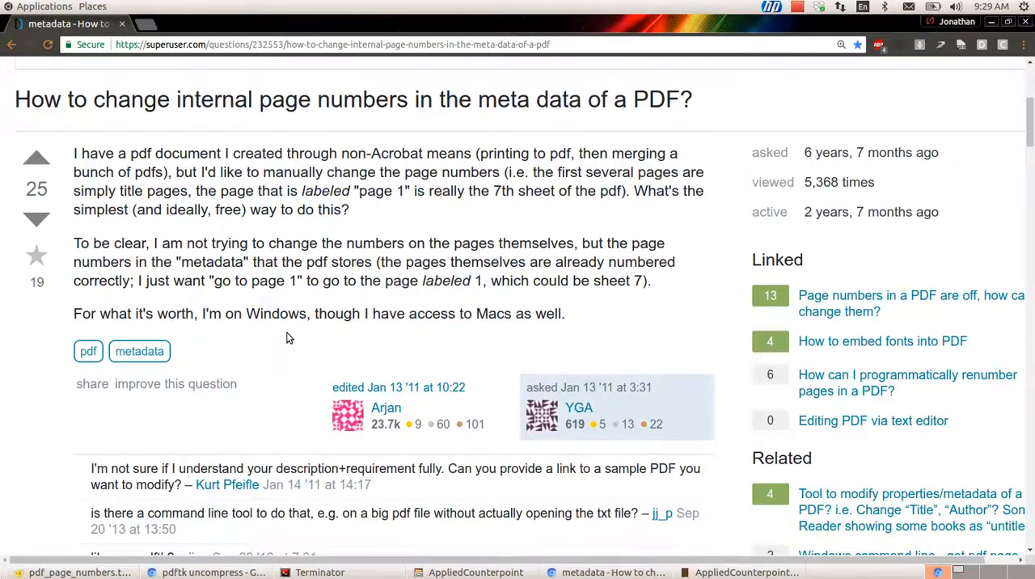
scroll("down", 3)
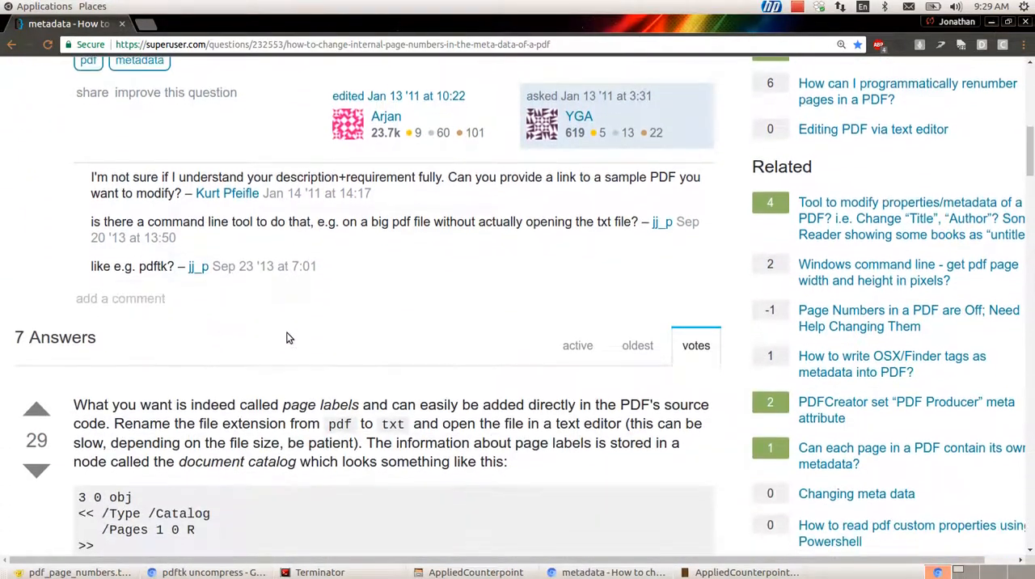
scroll("down", 3)
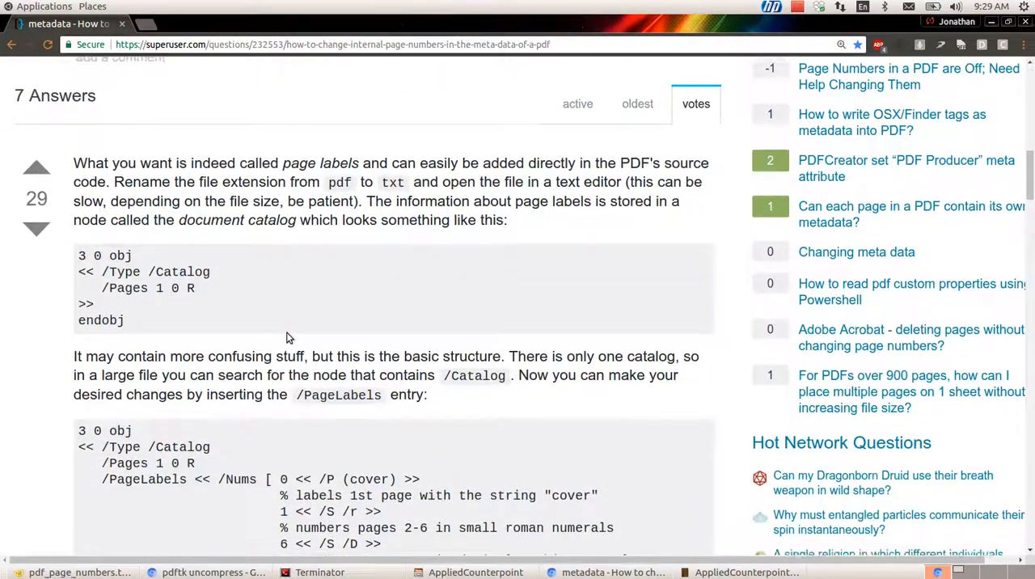
scroll("down", 3)
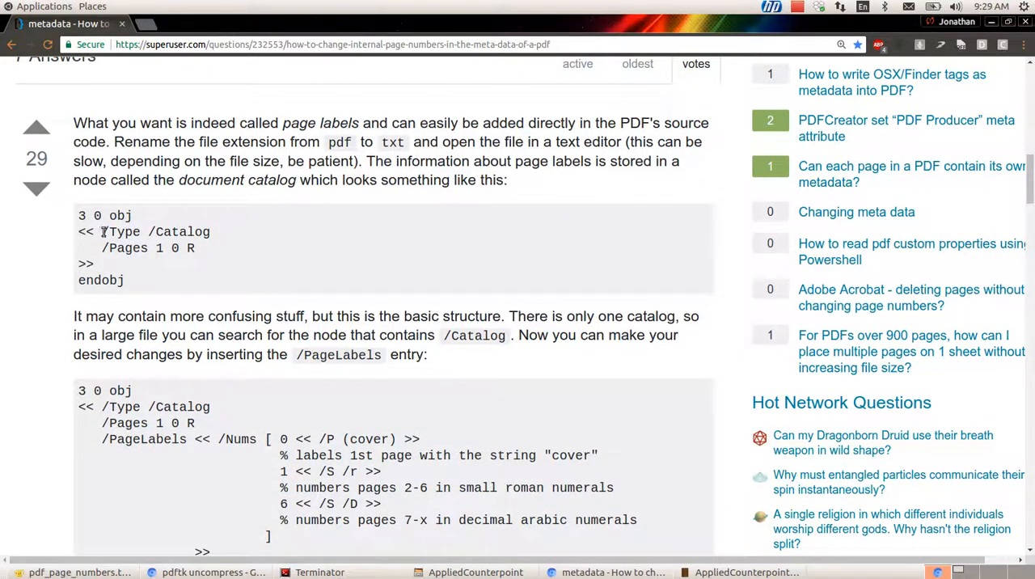
mouse_move(75, 243)
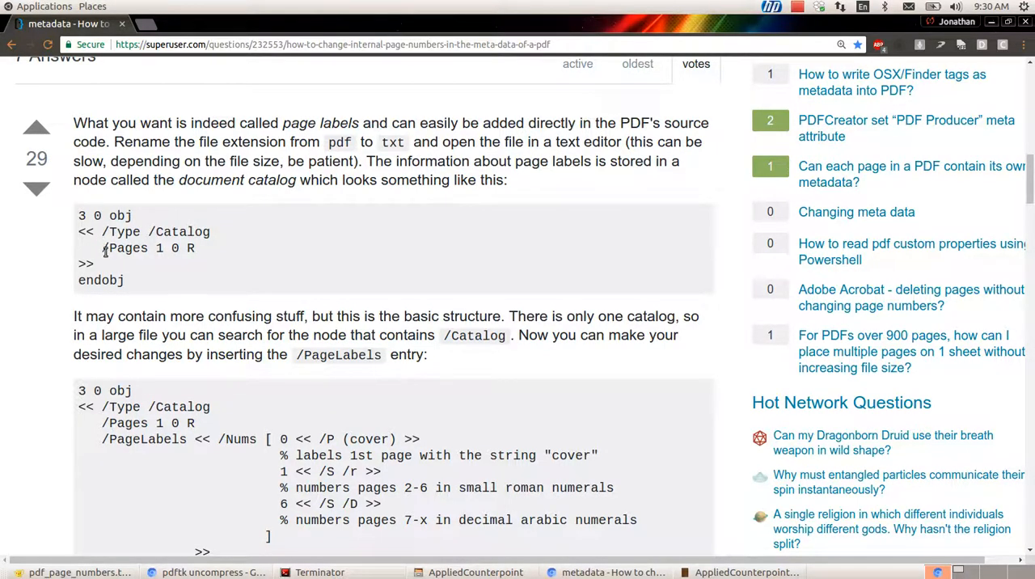
mouse_move(135, 201)
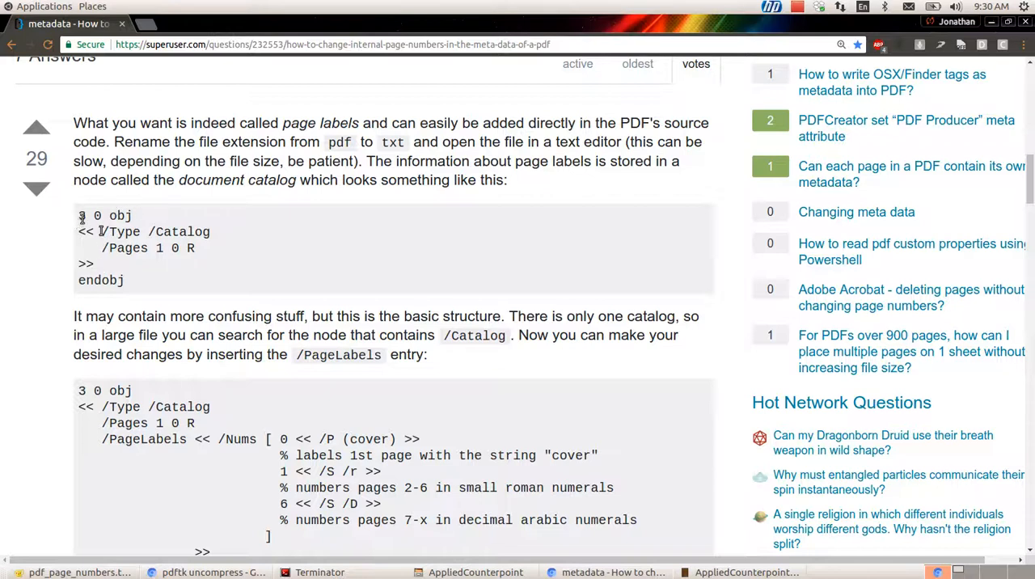
Select and study the /PageLabels entry in the example catalog code.
double_click(104, 215)
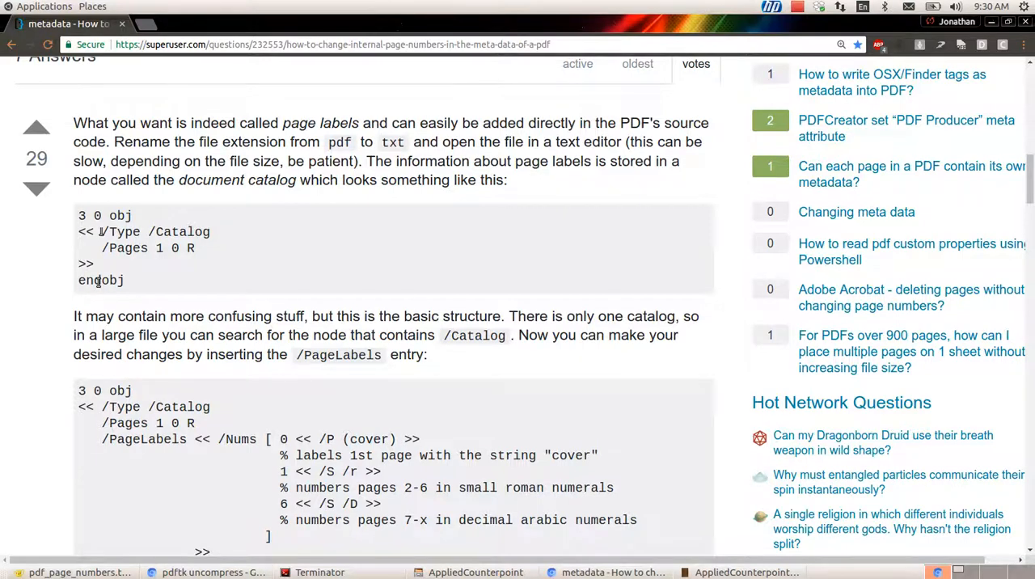
scroll("down", 3)
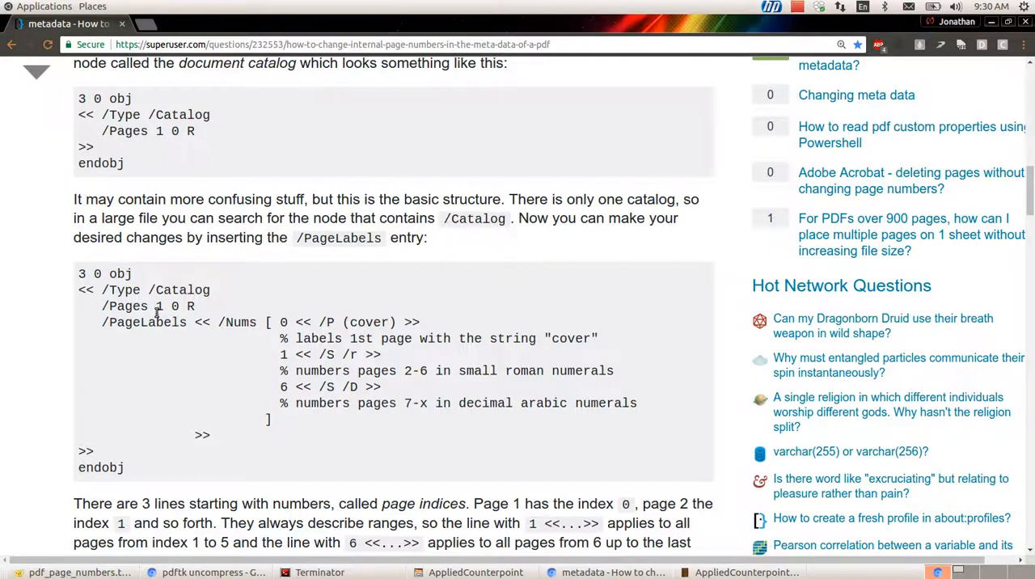
mouse_move(97, 324)
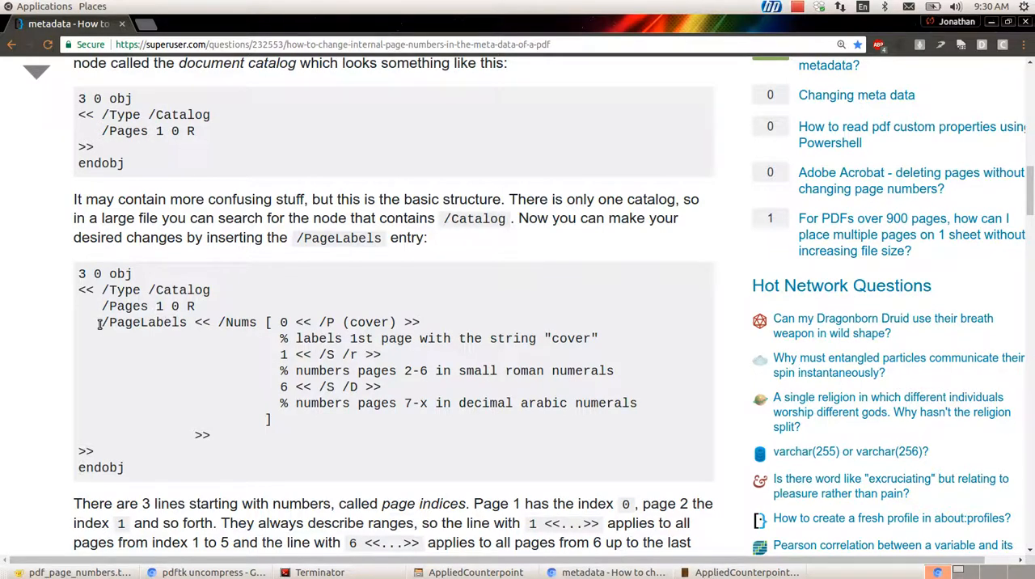
left_click_drag(100, 322, 244, 436)
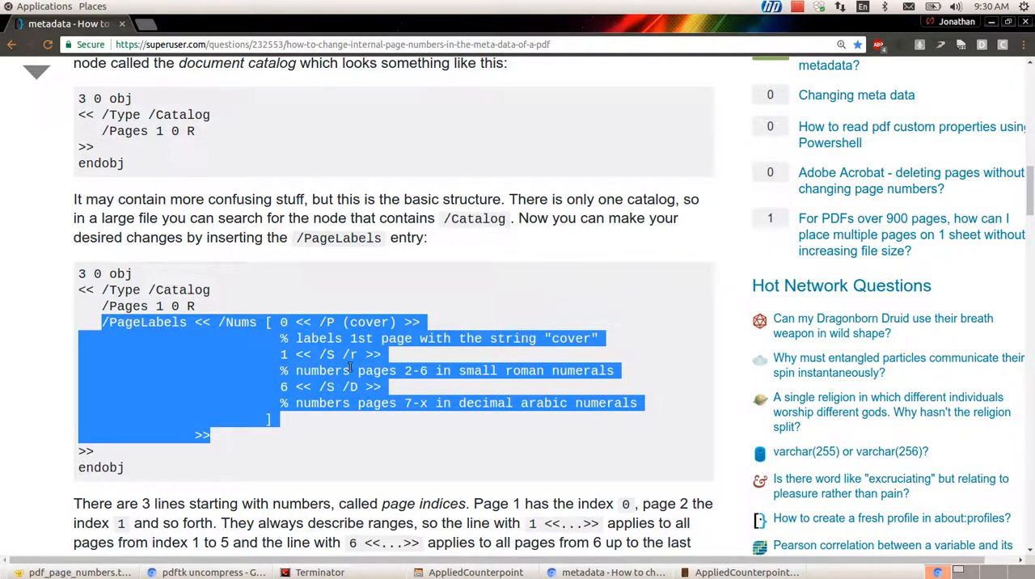
left_click(412, 333)
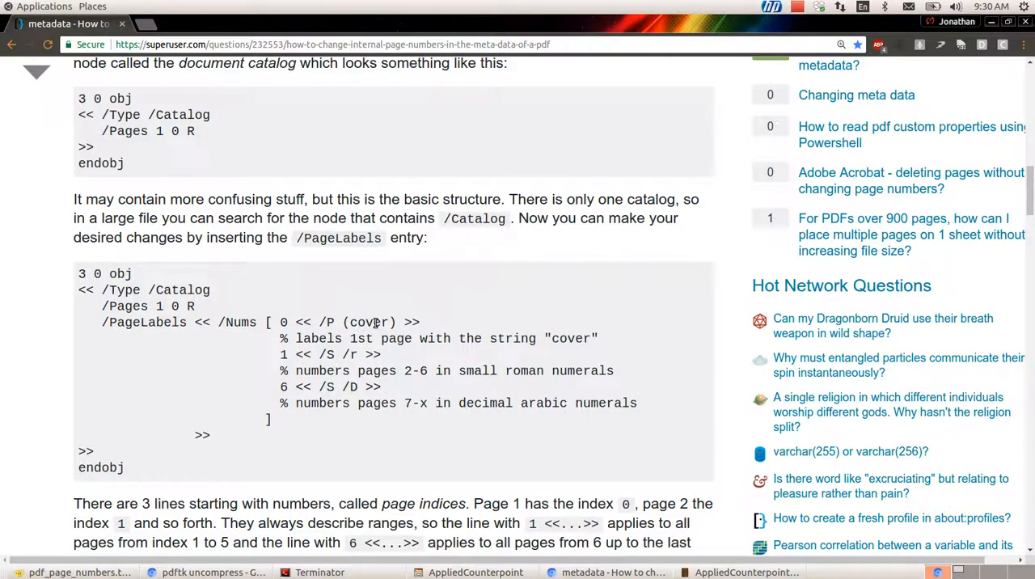
mouse_move(359, 427)
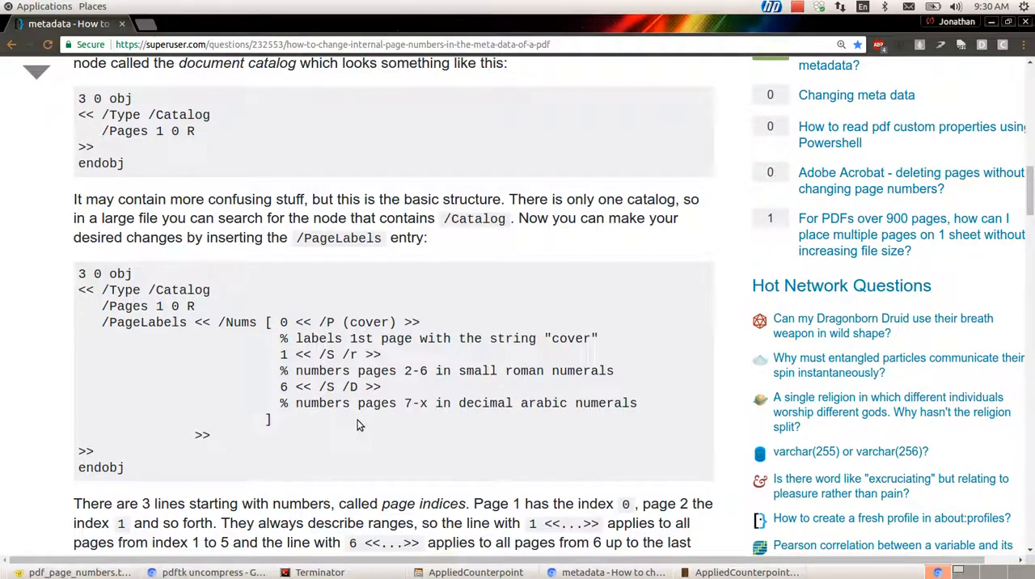
Switch to pdf_page_numbers.txt with the Homophonic Forms catalog block, then bring up the book PDF.
left_click(80, 573)
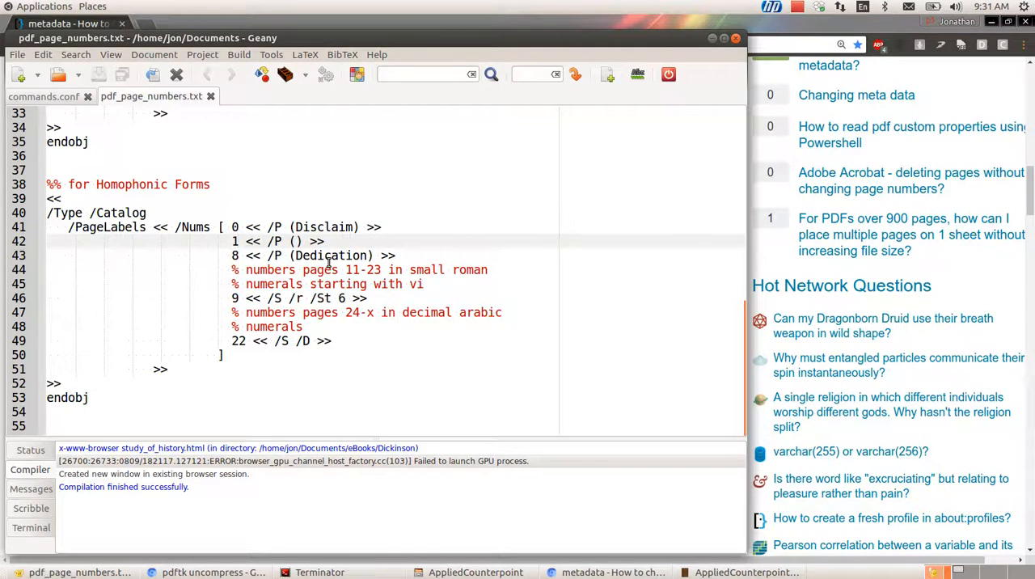
left_click(275, 241)
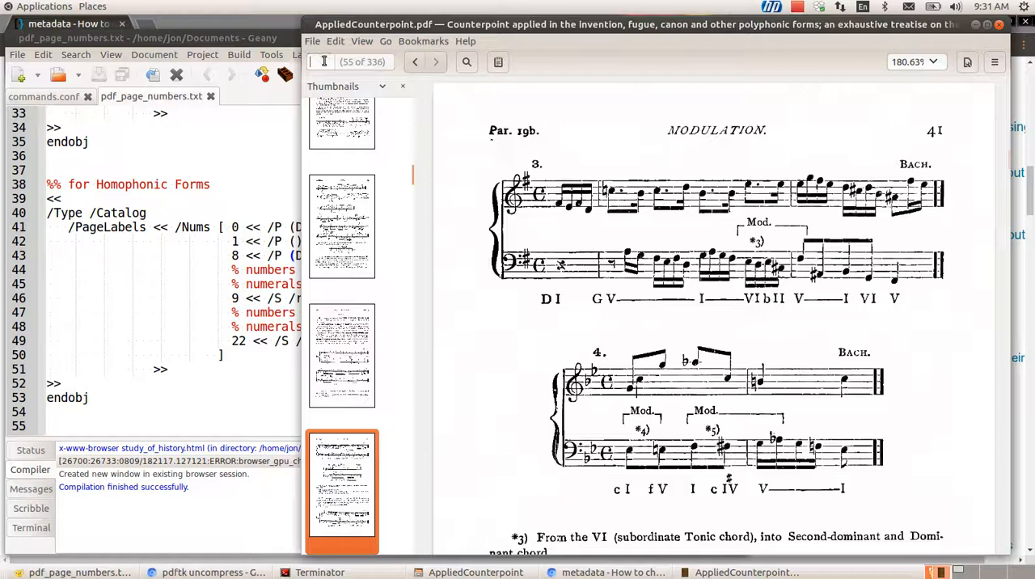
Relabel page 0 as Cover, set index 4 to Title and add a 5 Copyright entry.
left_click(341, 156)
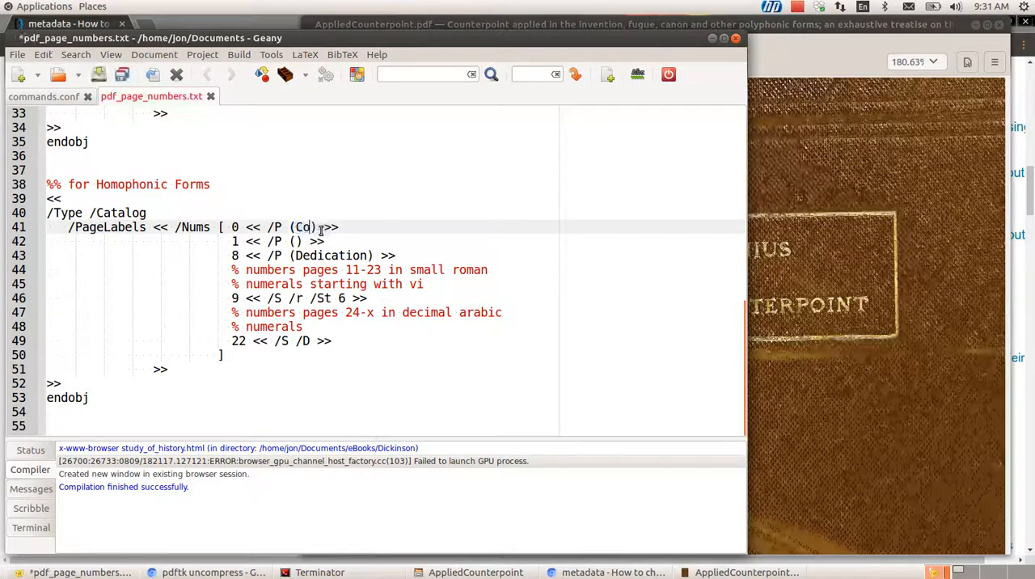
type("over")
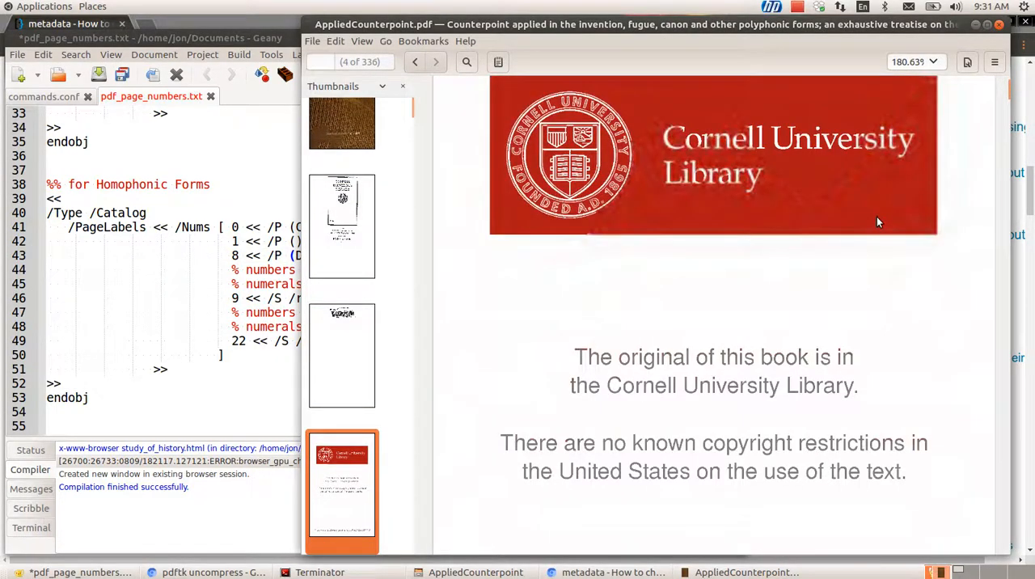
left_click(435, 62)
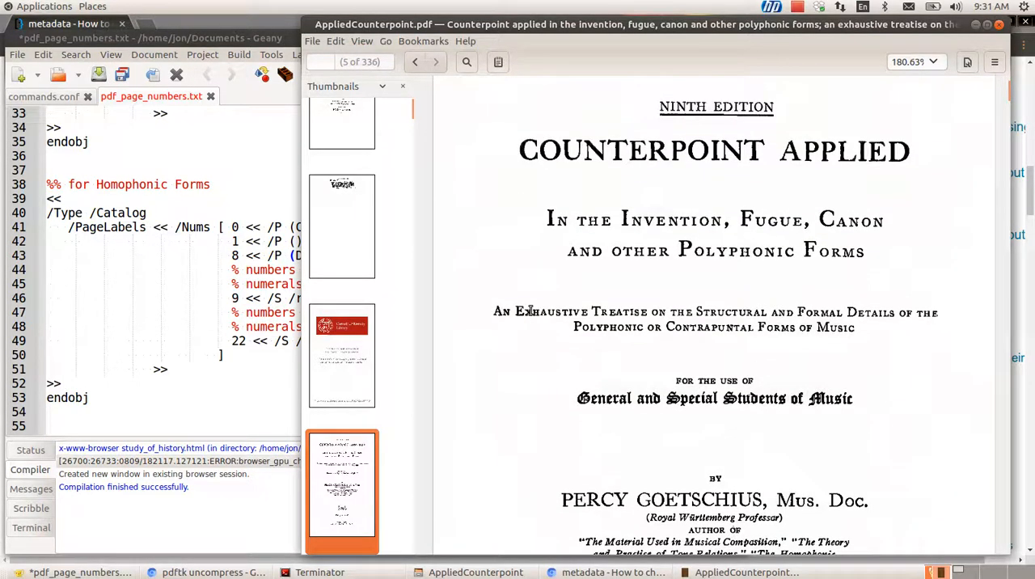
left_click(359, 62)
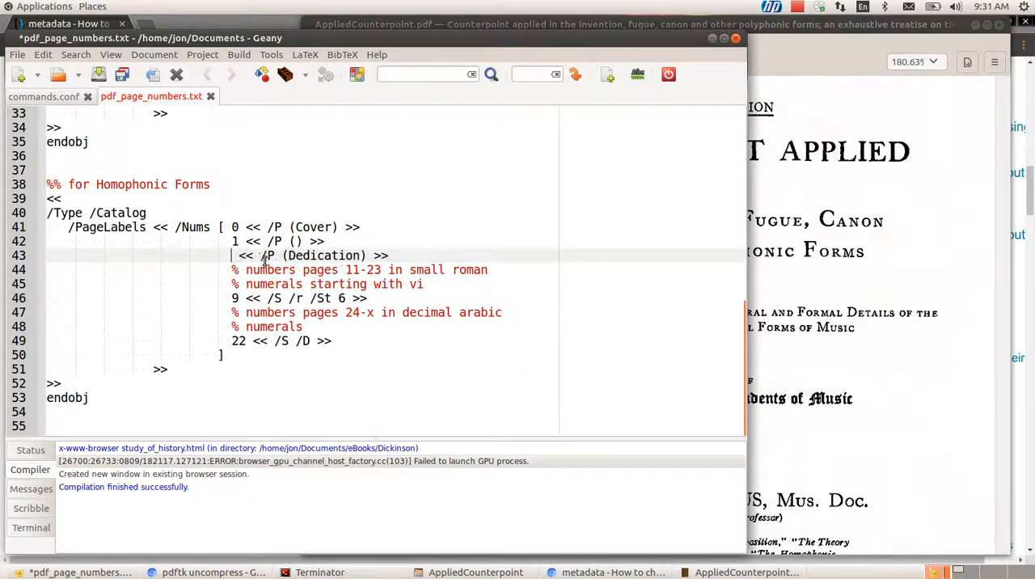
type("4 << /P (Title) >>")
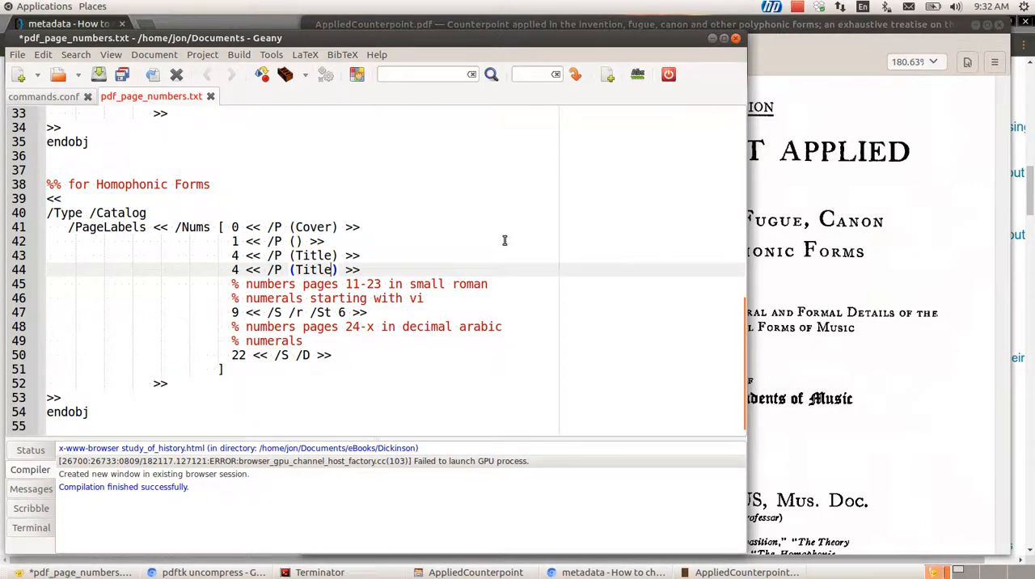
type("Copyright")
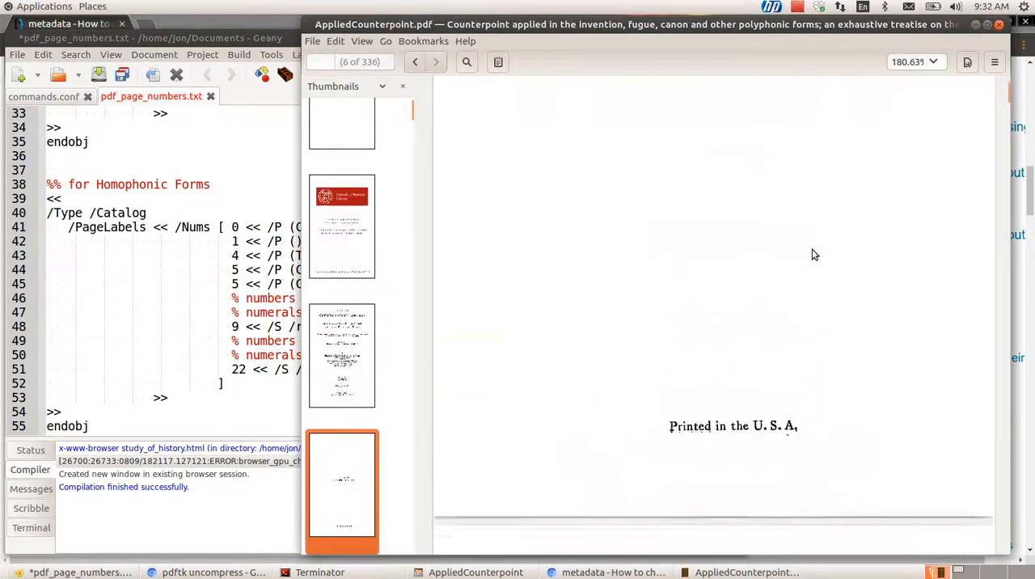
Change the duplicate line to 6 Dedication and add a blank label entry at index 7.
left_click(435, 62)
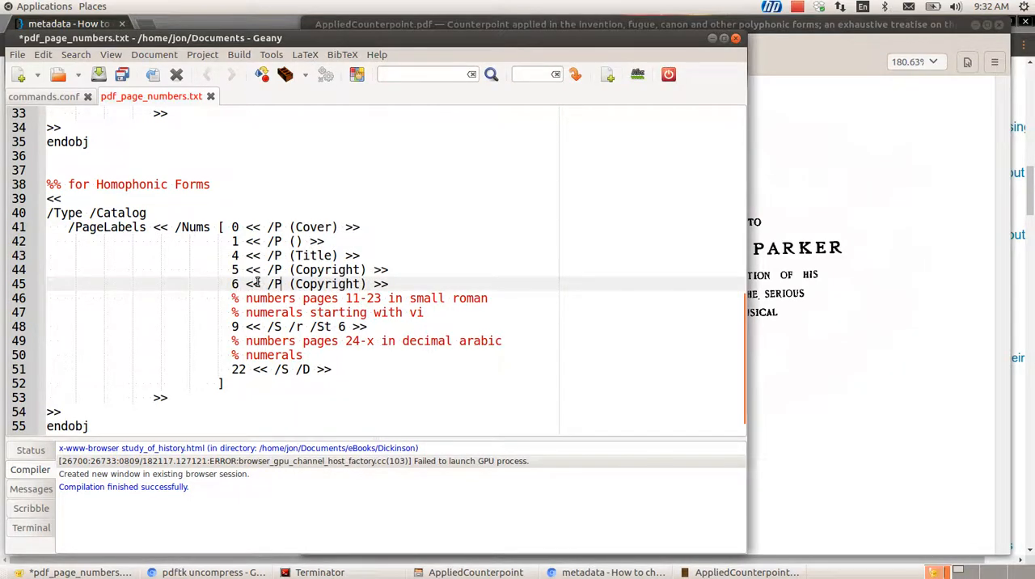
type("Dedi")
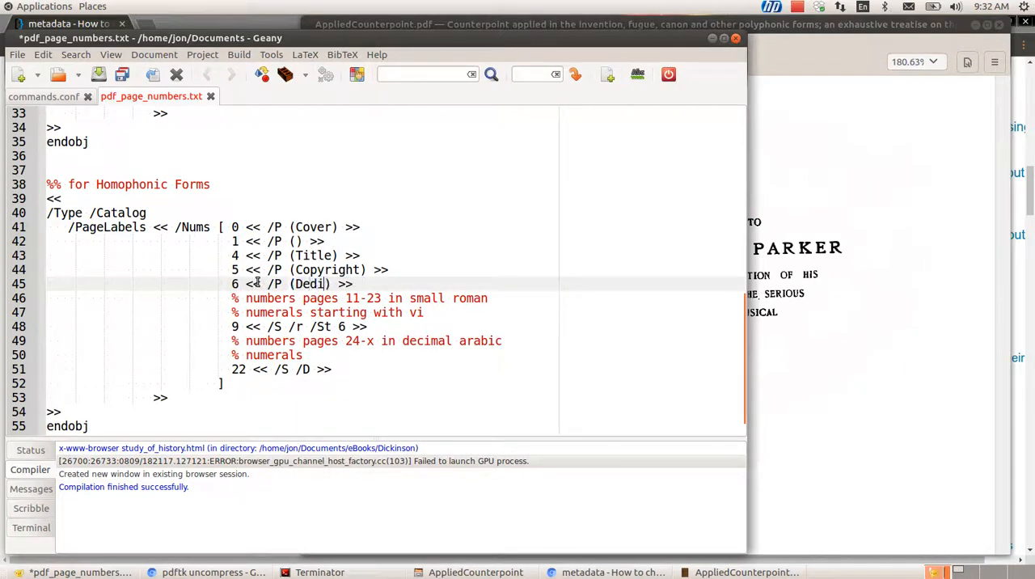
type("cation")
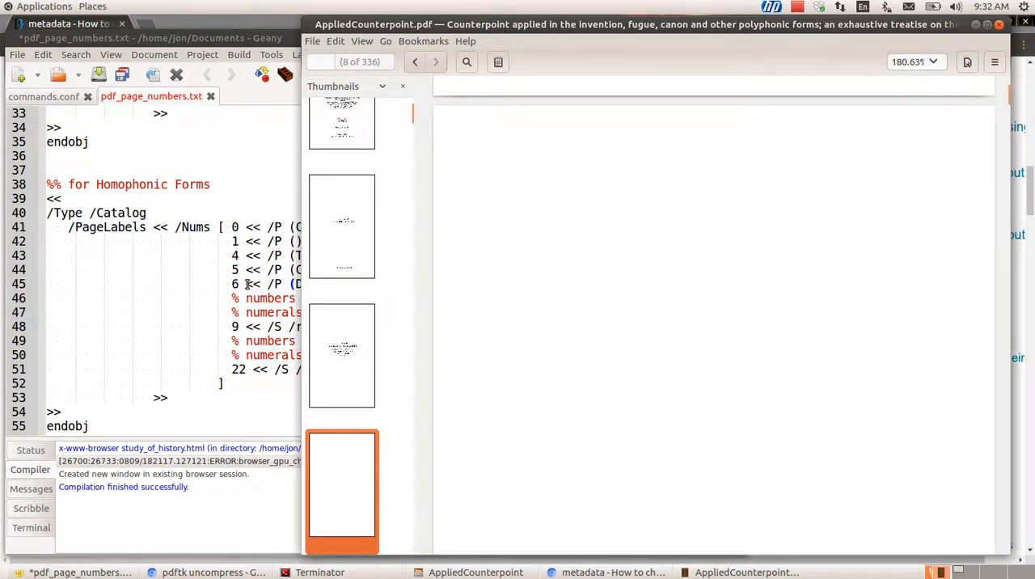
left_click(149, 39)
type("1 << /P () >>")
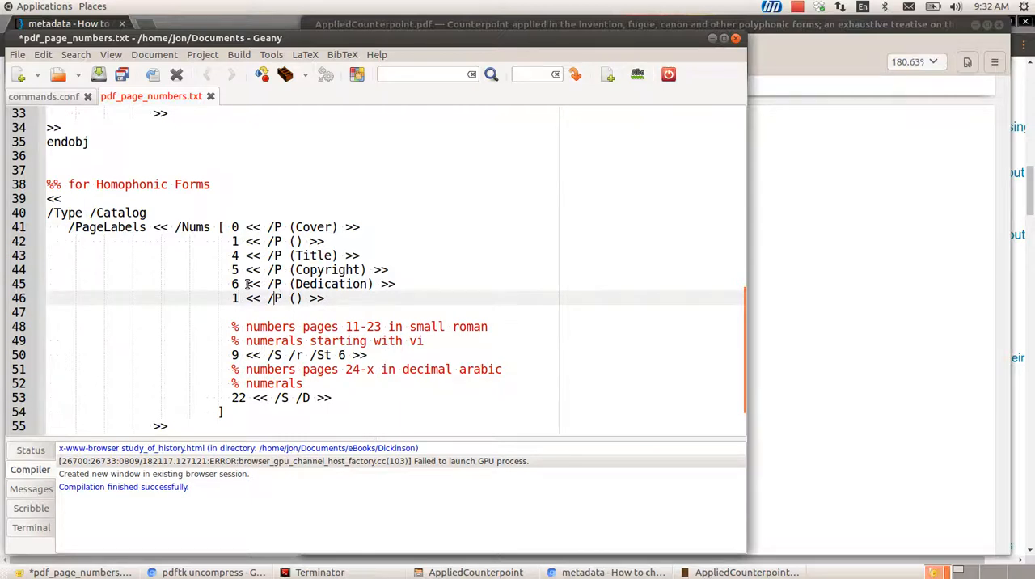
type("7")
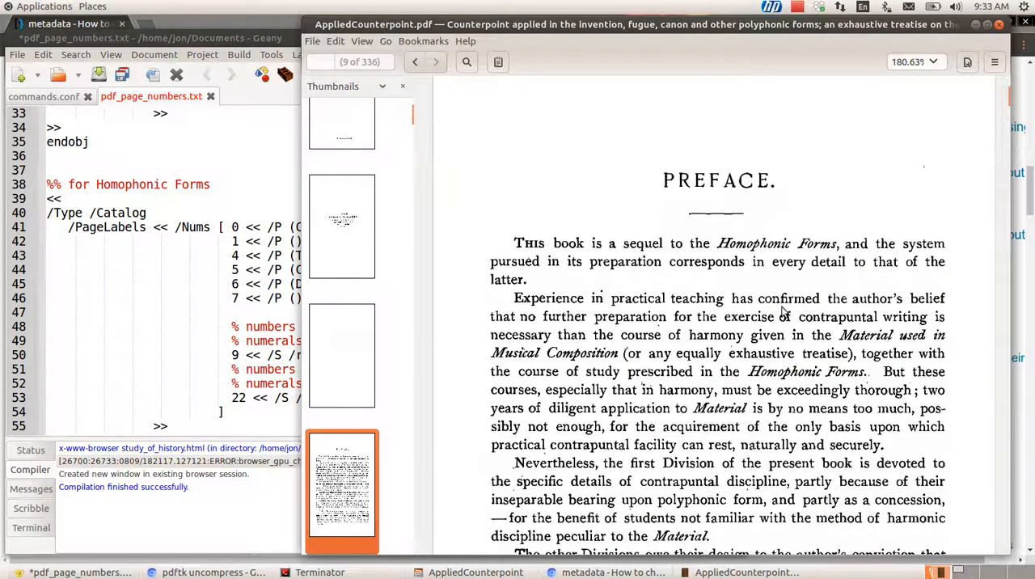
Scroll through the Preface pages toward the end of the front matter, reaching page 14.
scroll("down", 3)
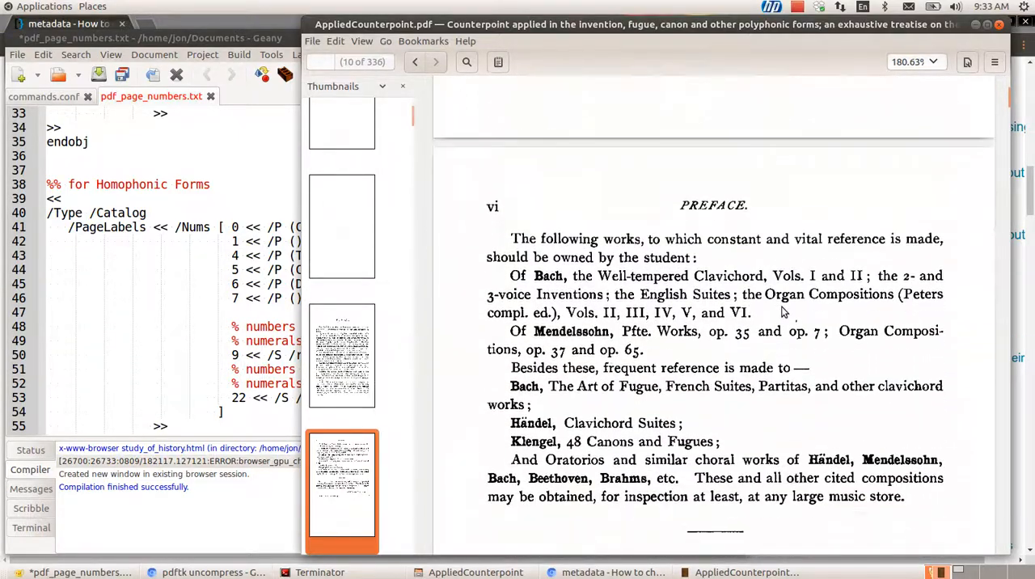
left_click(414, 61)
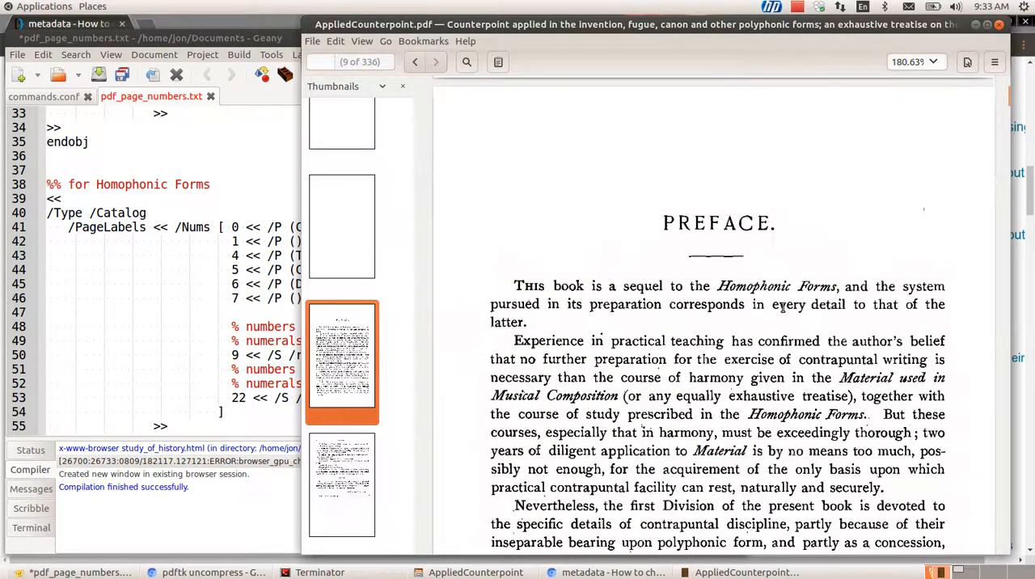
scroll("down", 3)
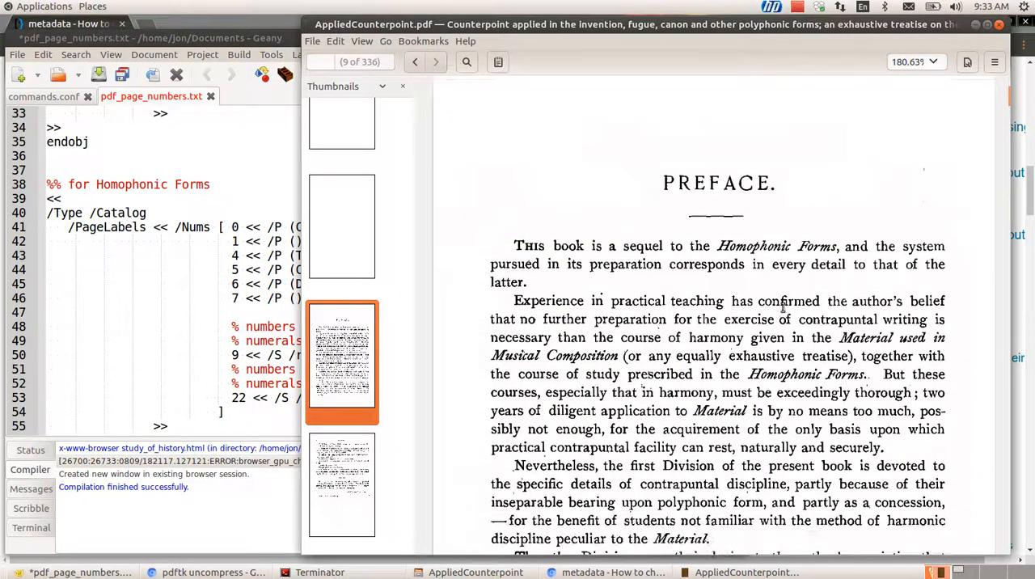
scroll("down", 3)
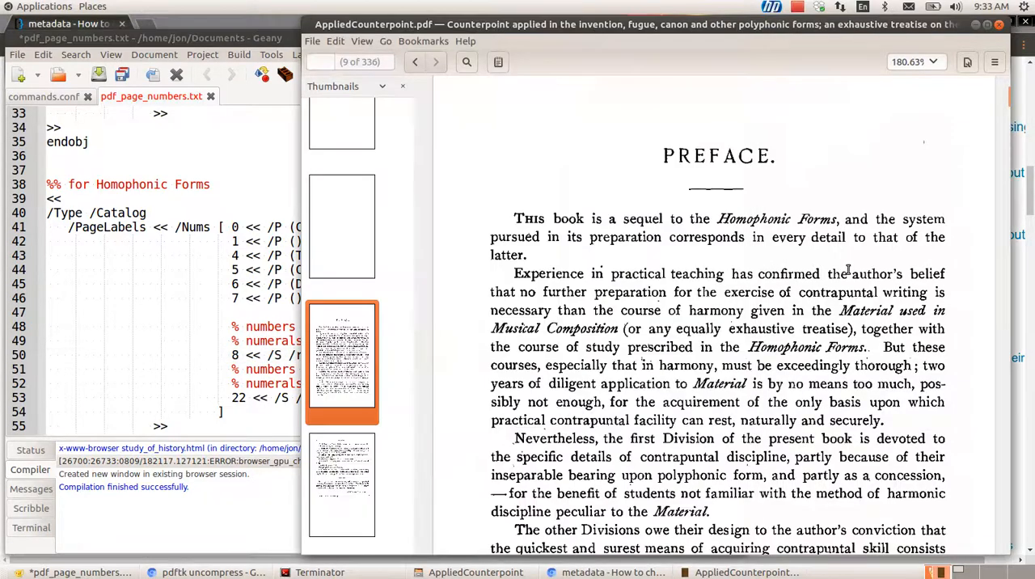
scroll("down", 3)
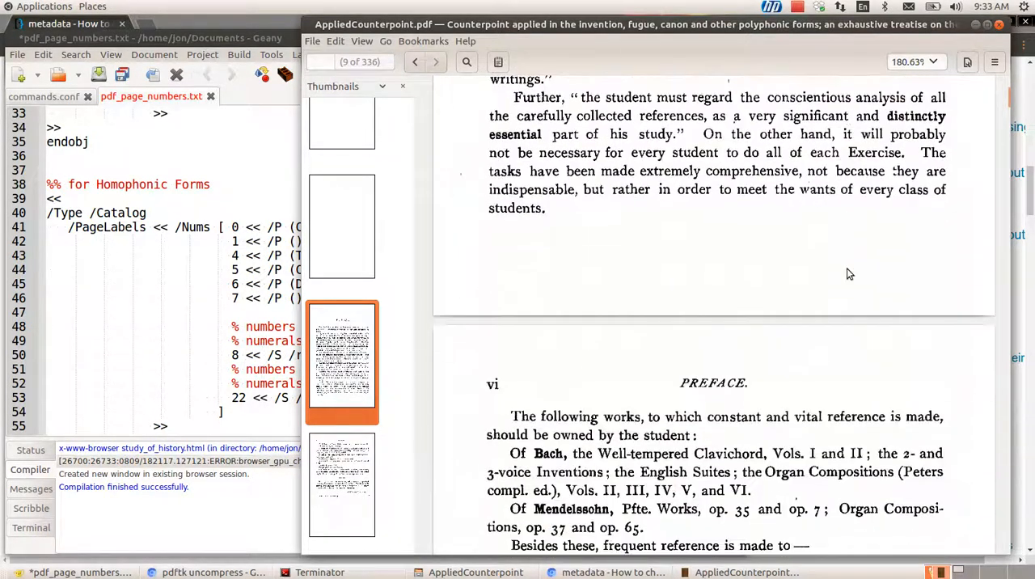
scroll("down", 3)
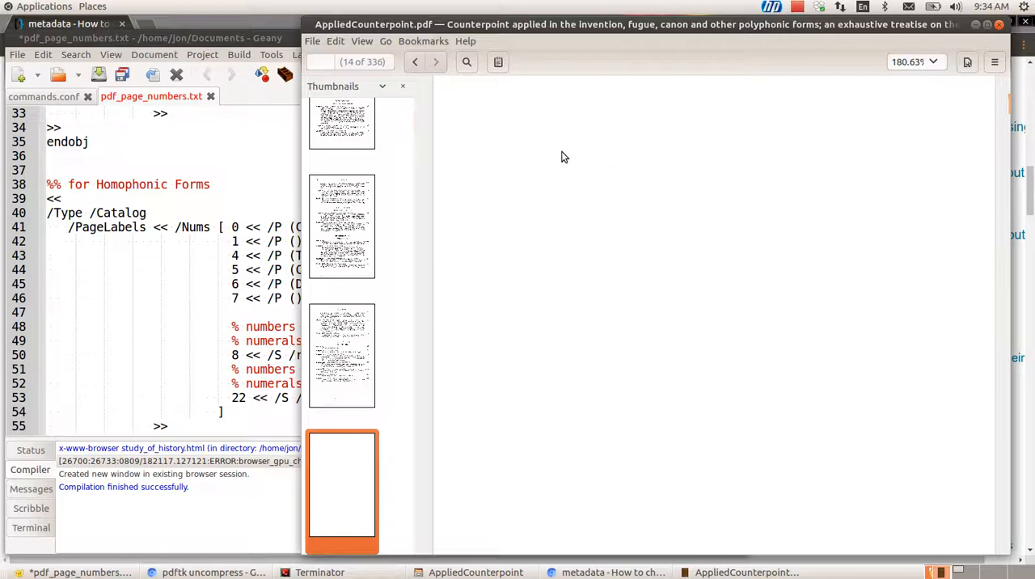
Scroll to the Introduction page and set the '<< /S /D >>' entry's index to 14.
scroll("down", 3)
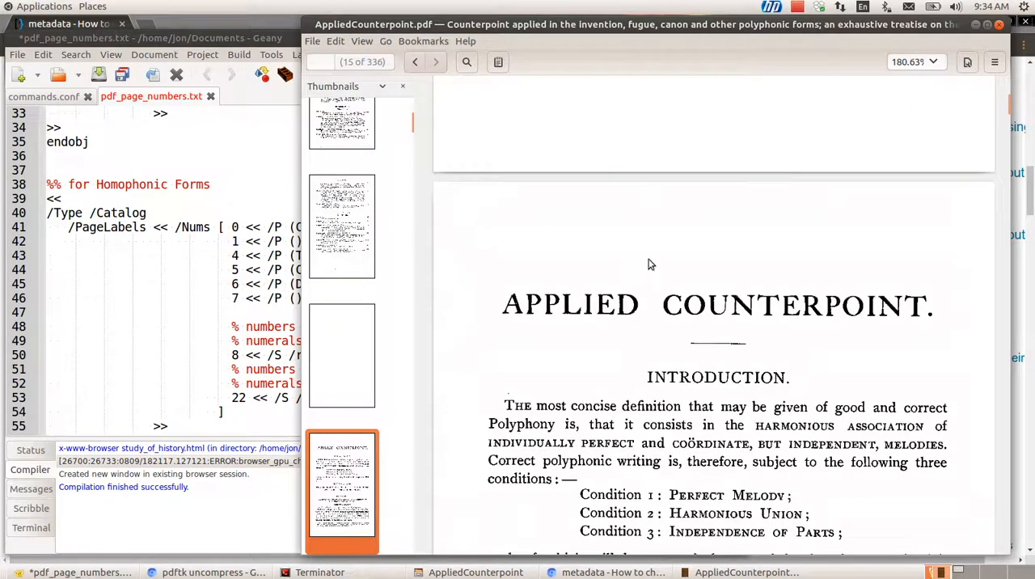
scroll("down", 3)
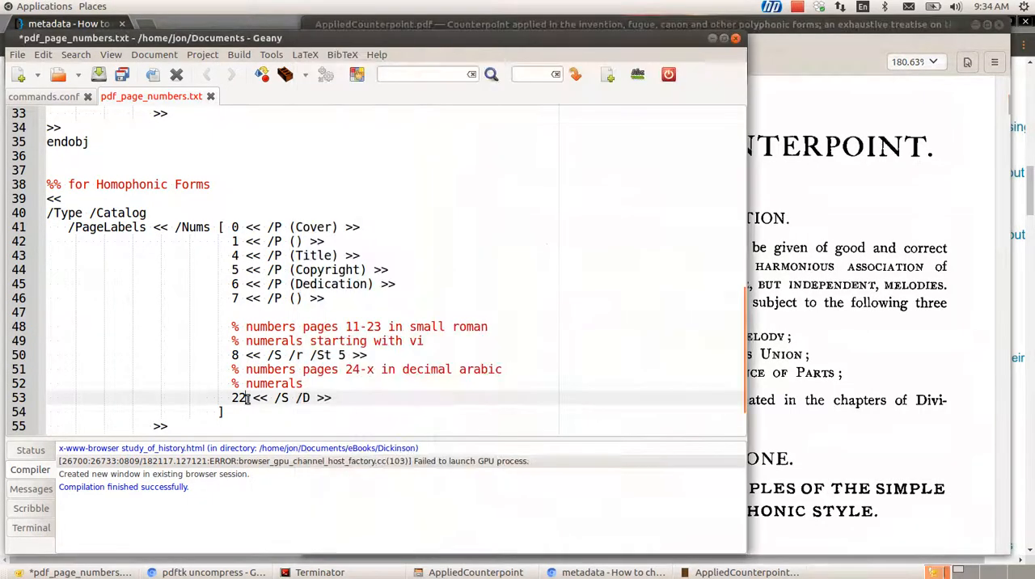
type("14")
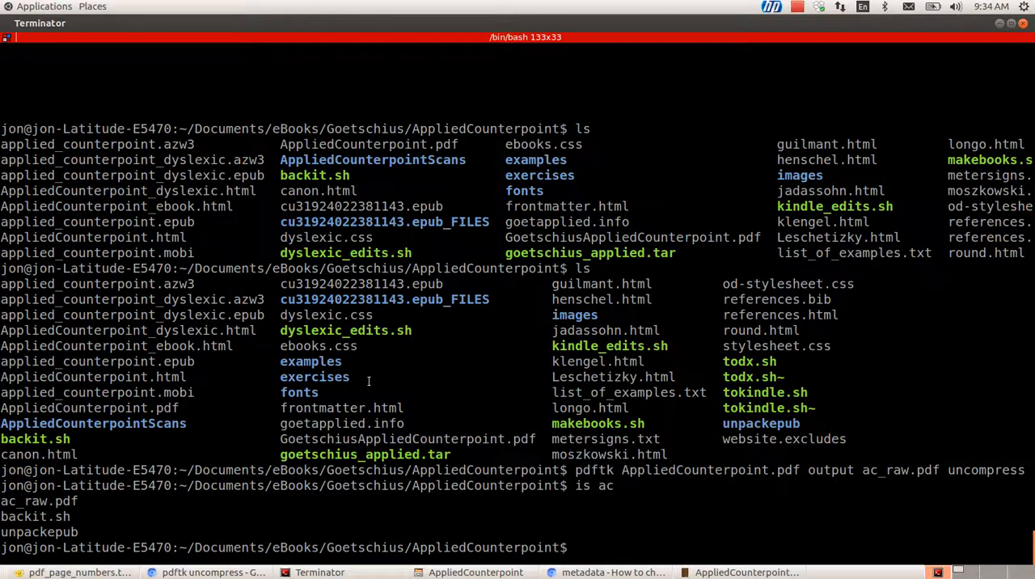
Begin the command 'vim +/Catalog' to open ac_raw.pdf at its Catalog object.
type("vim")
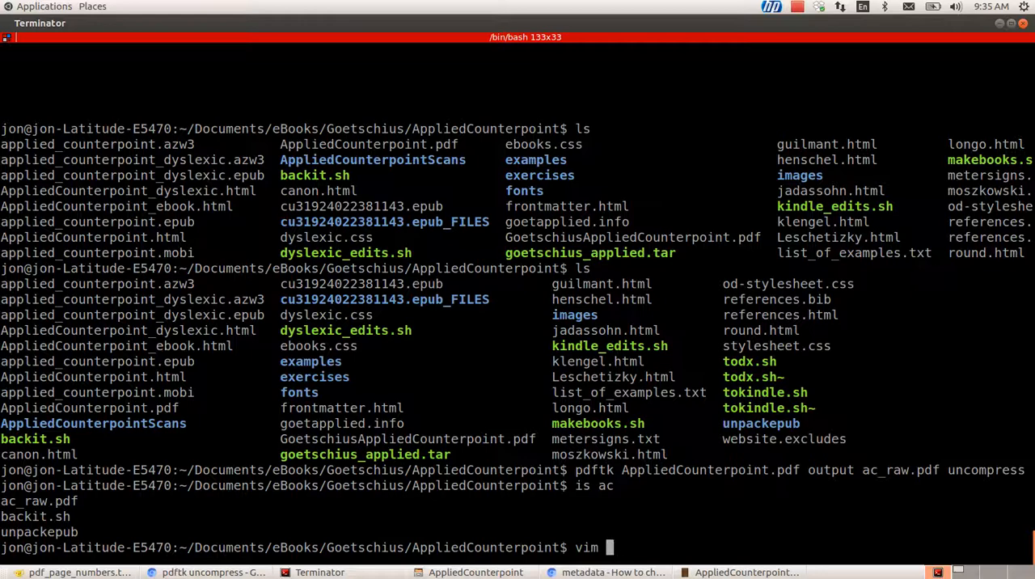
type("+")
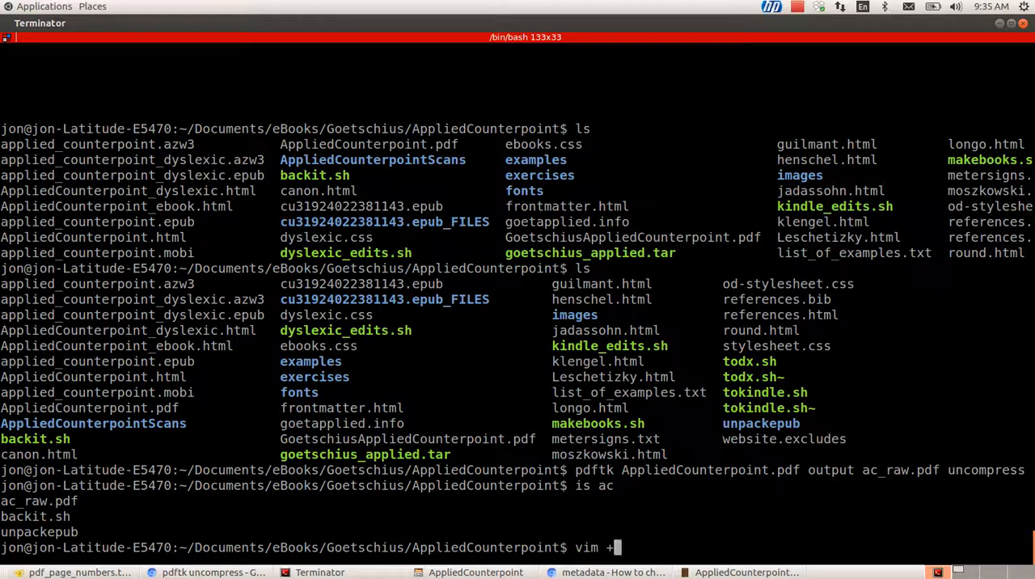
type("/")
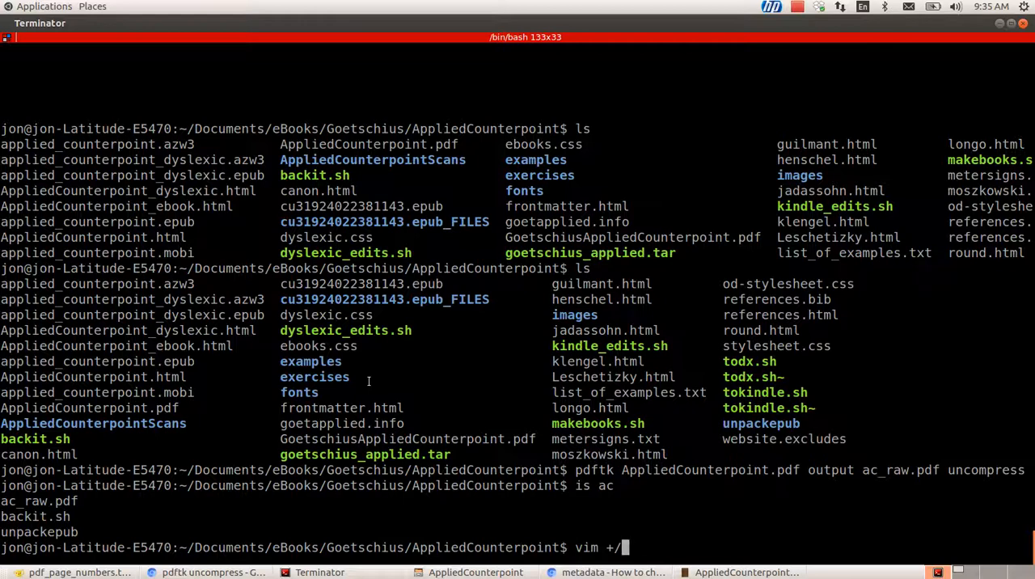
type("Cata")
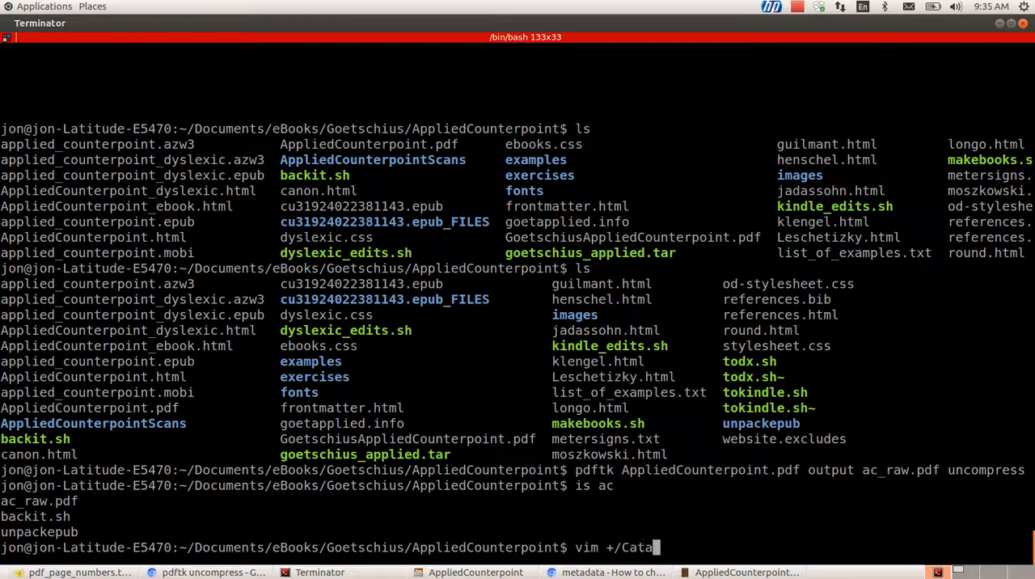
type("log a")
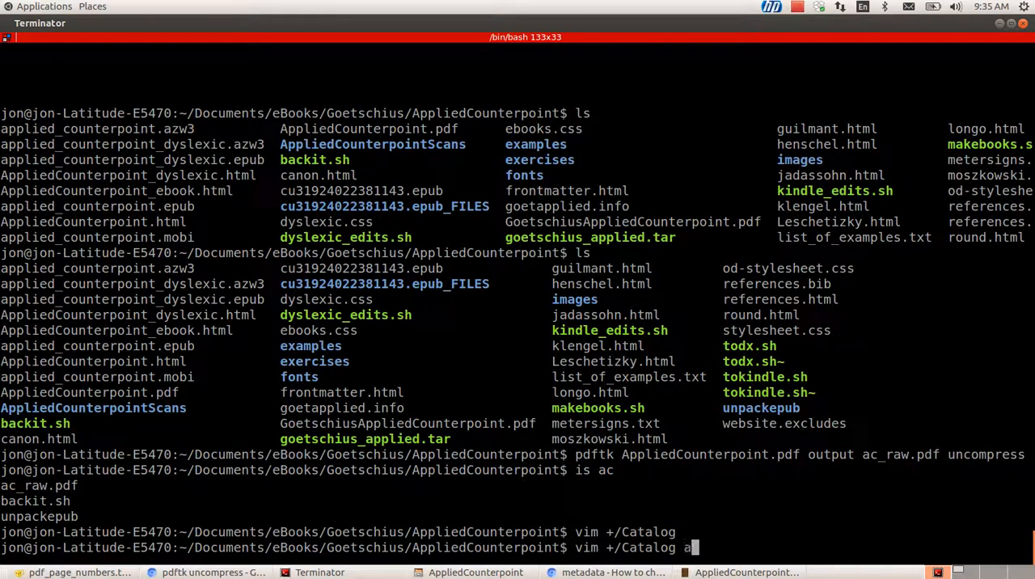
Run vim +/Catalog on ac_raw.pdf to land at the document Catalog object.
type("c_raw.pdf")
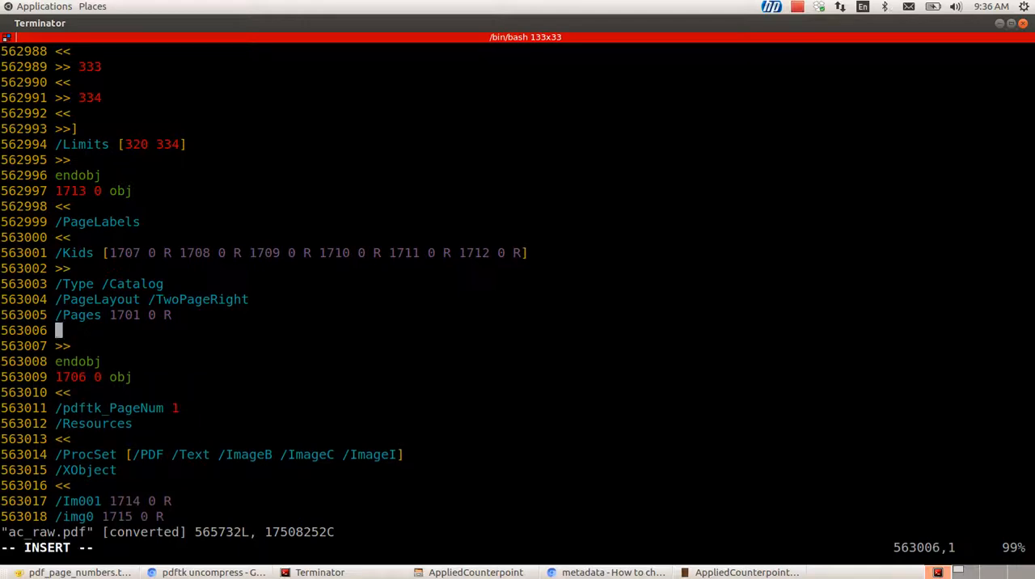
key("alt+Tab")
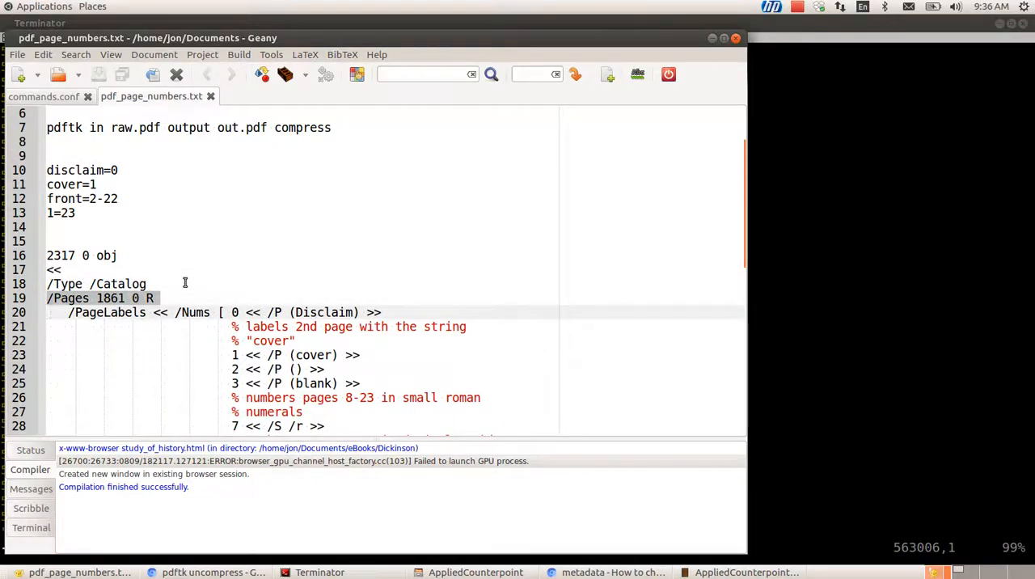
Add '/Pages 1861 0 R' to the Homophonic Forms catalog notes and copy its /PageLabels block.
scroll("down", 3)
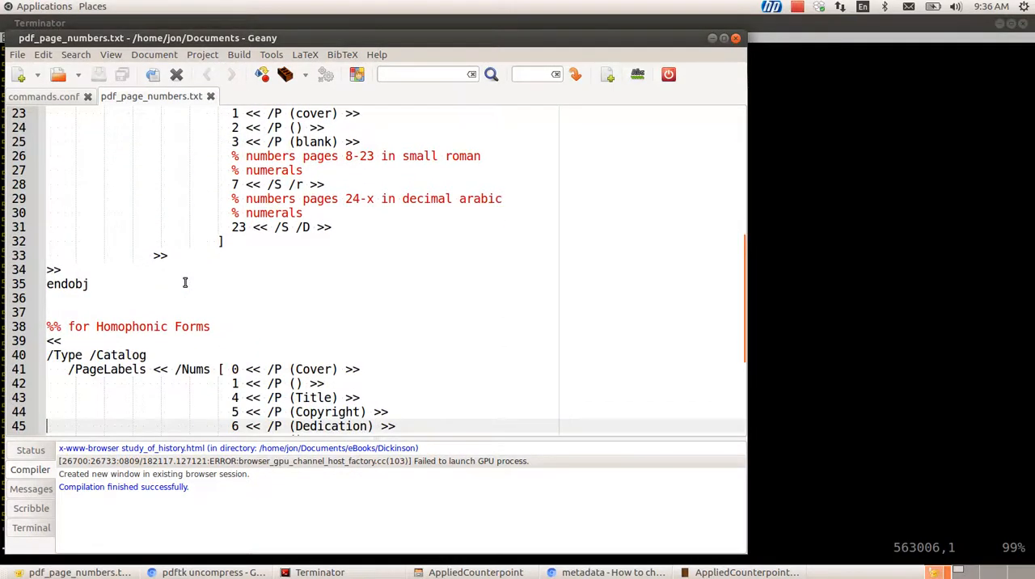
type("/Pages 1861 0 R")
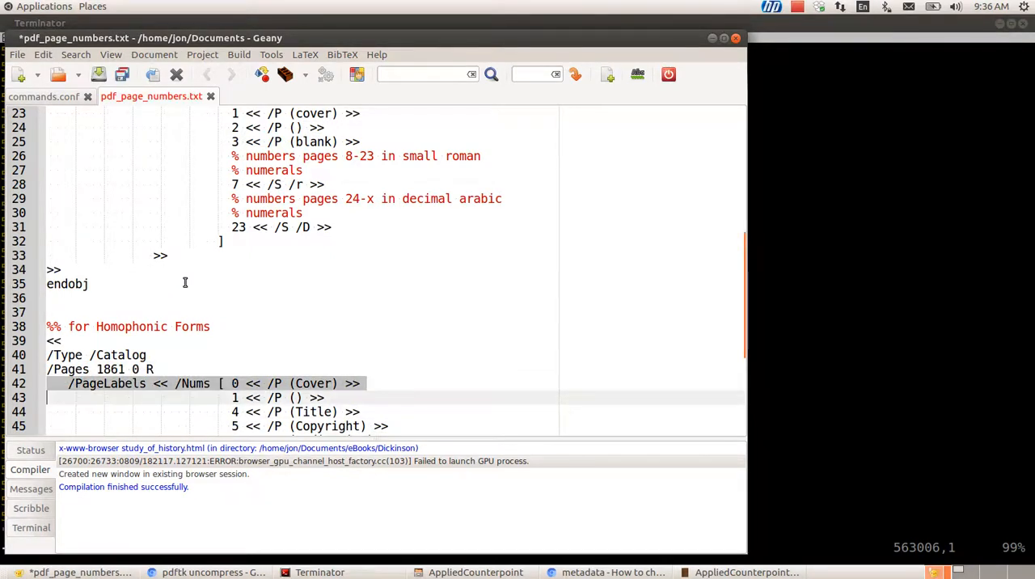
scroll("down", 3)
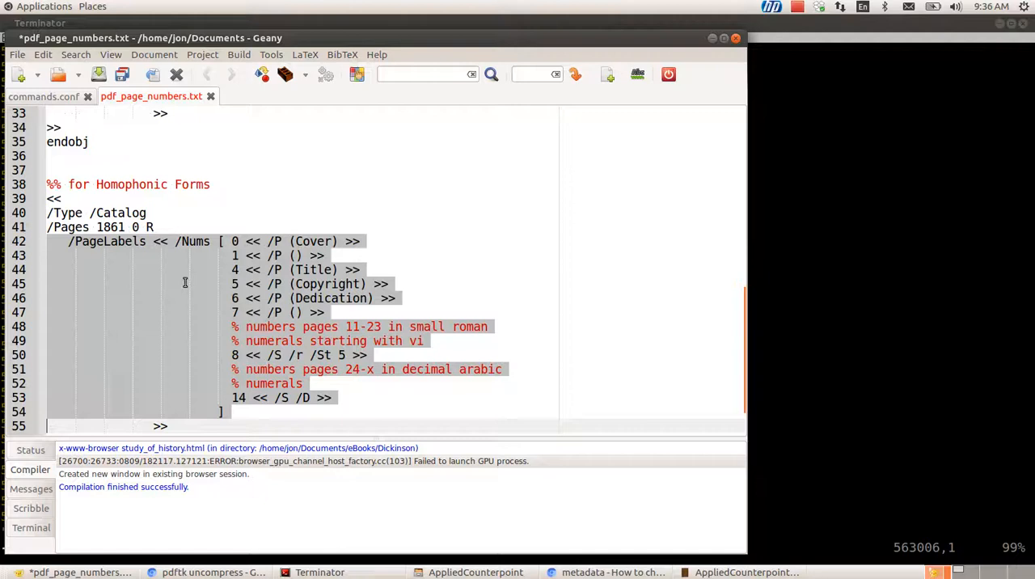
scroll("down", 3)
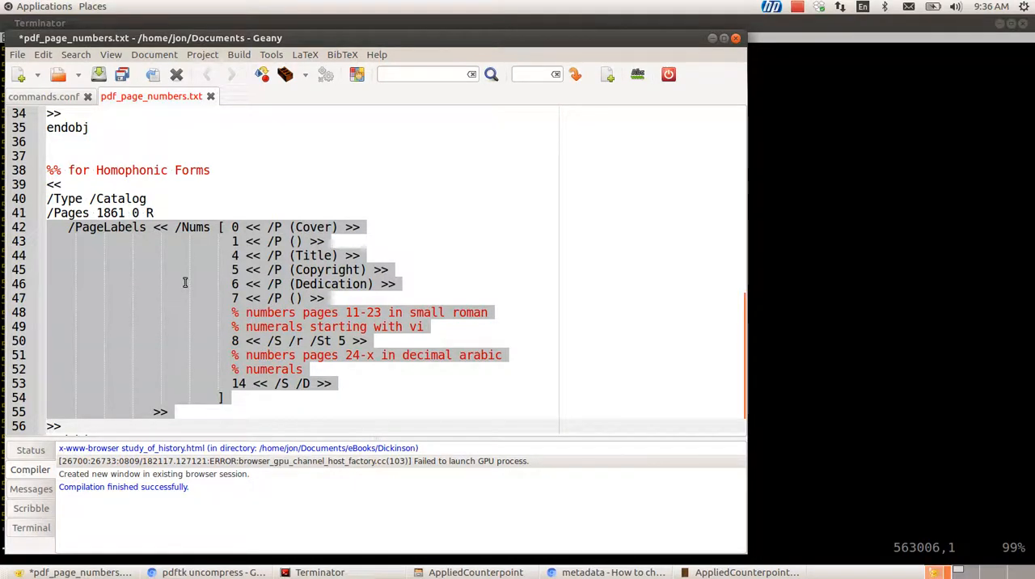
left_click(321, 572)
type(":")
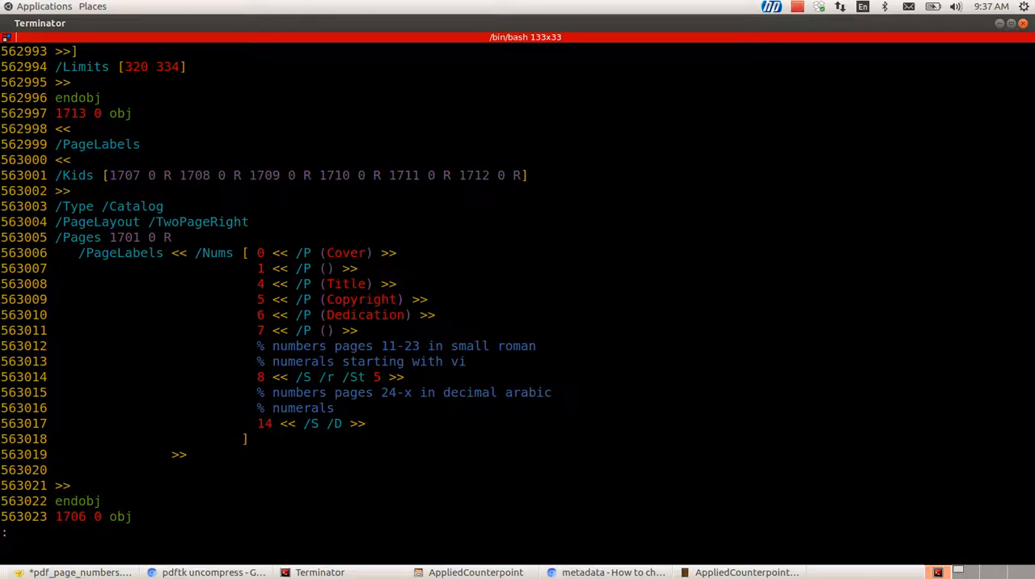
Write ac_raw.pdf with the pasted Cover/Title/roman/arabic PageLabels block (:w).
type("w")
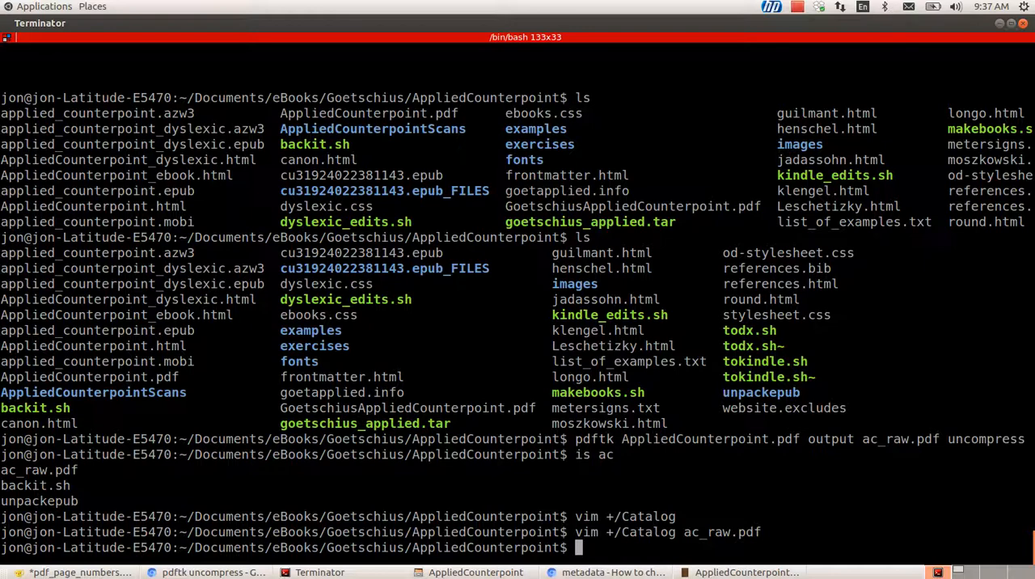
Run 'pdftk ac_raw.pdf output AC.pdf compress' to produce the recompressed AC.pdf.
type("p")
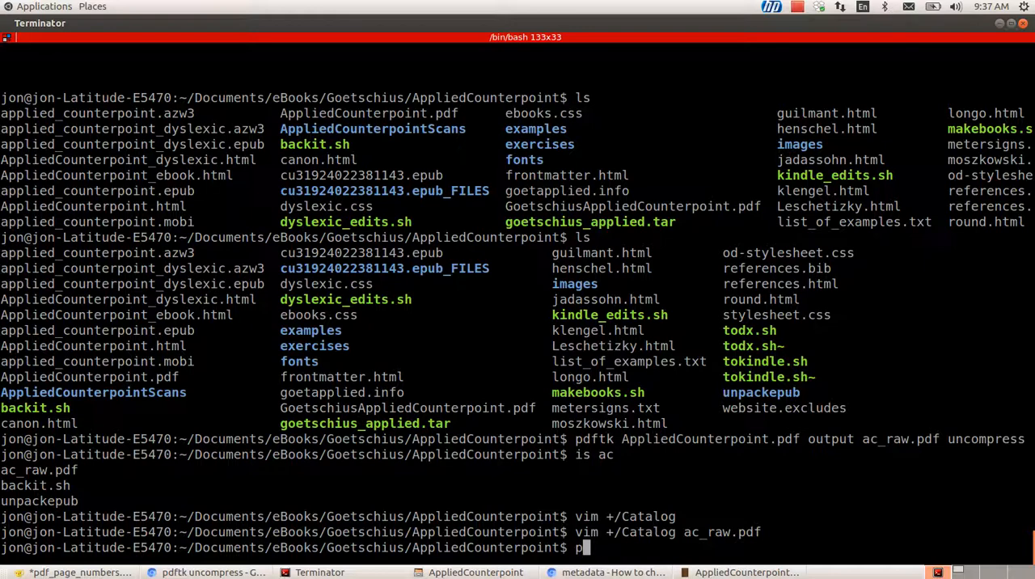
type("dftk")
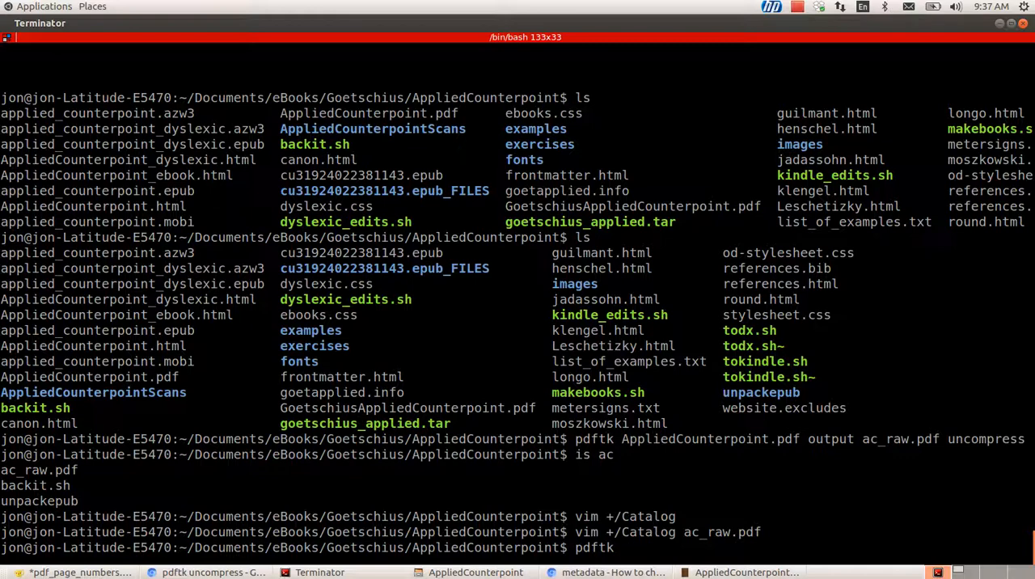
type("ac_raw.pdf")
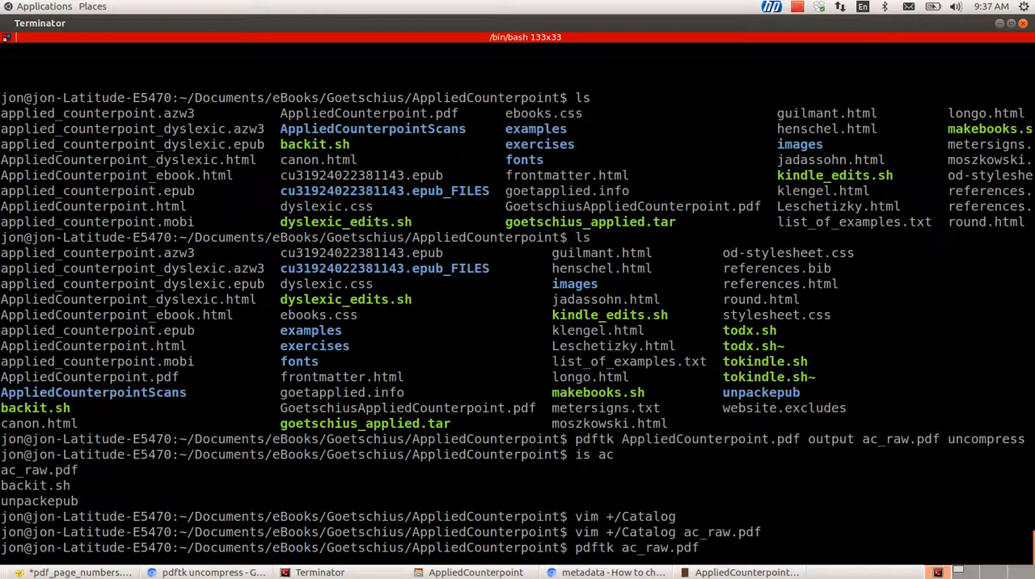
mouse_move(702, 547)
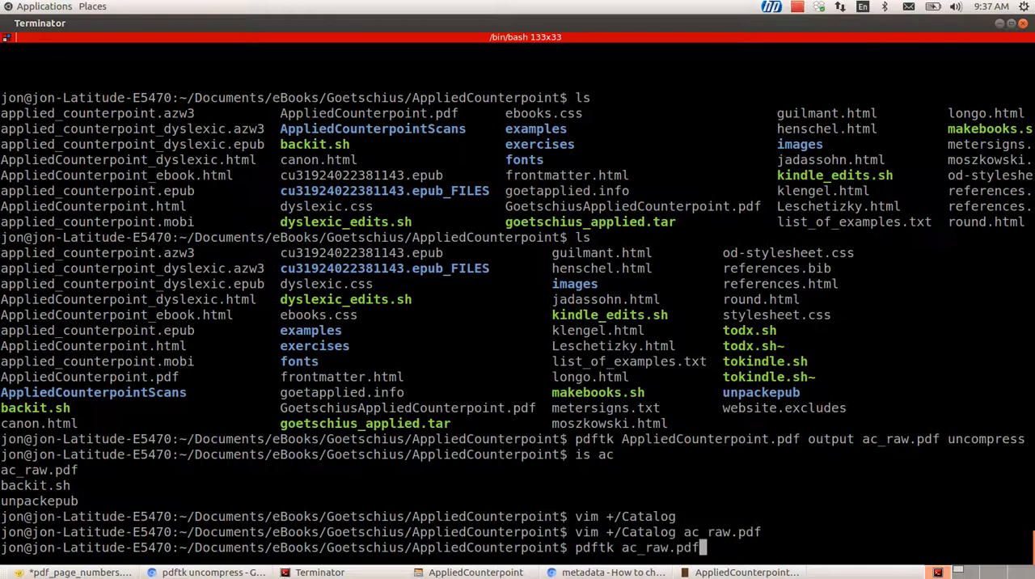
type("output")
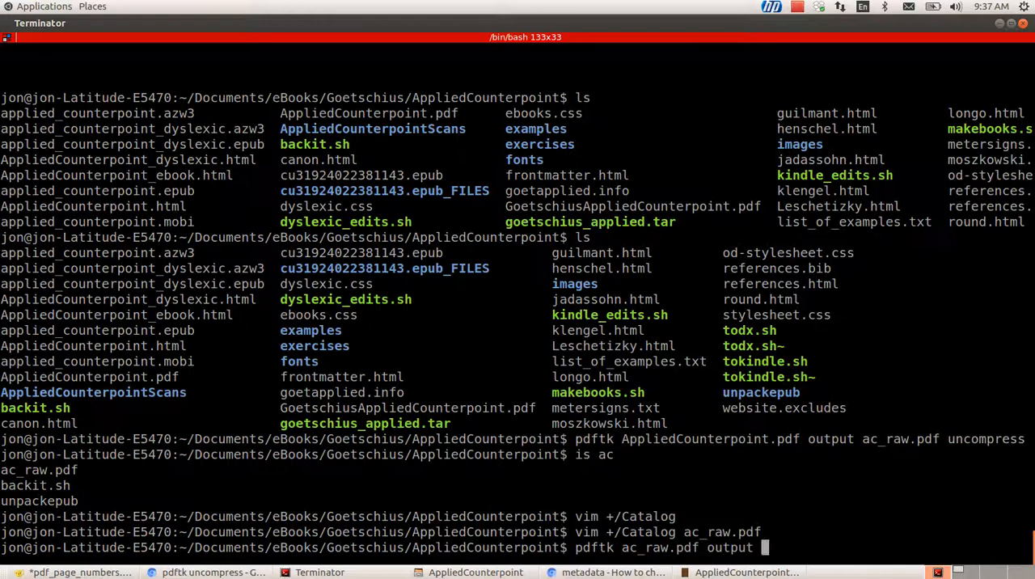
type("AC.p")
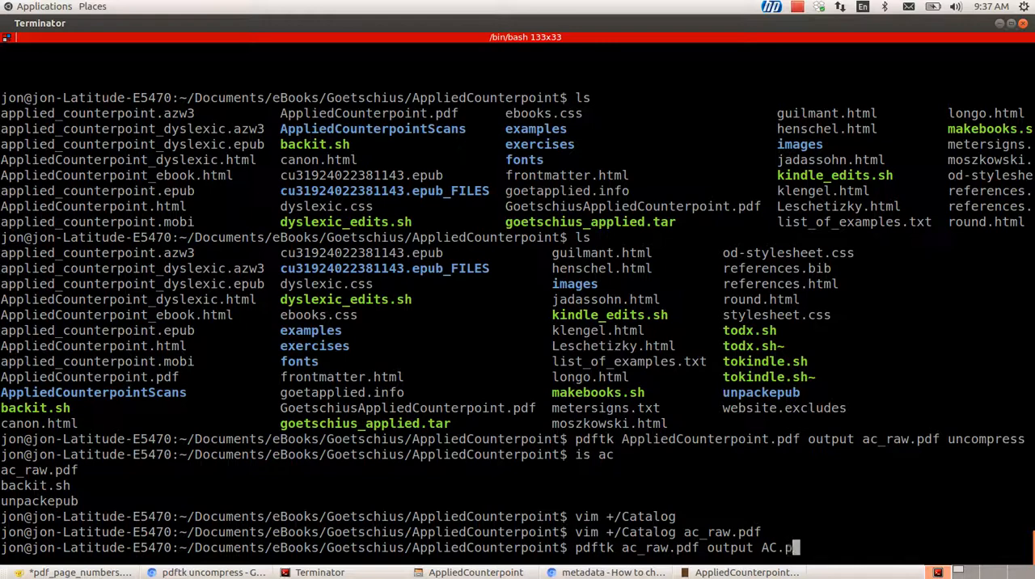
type("df")
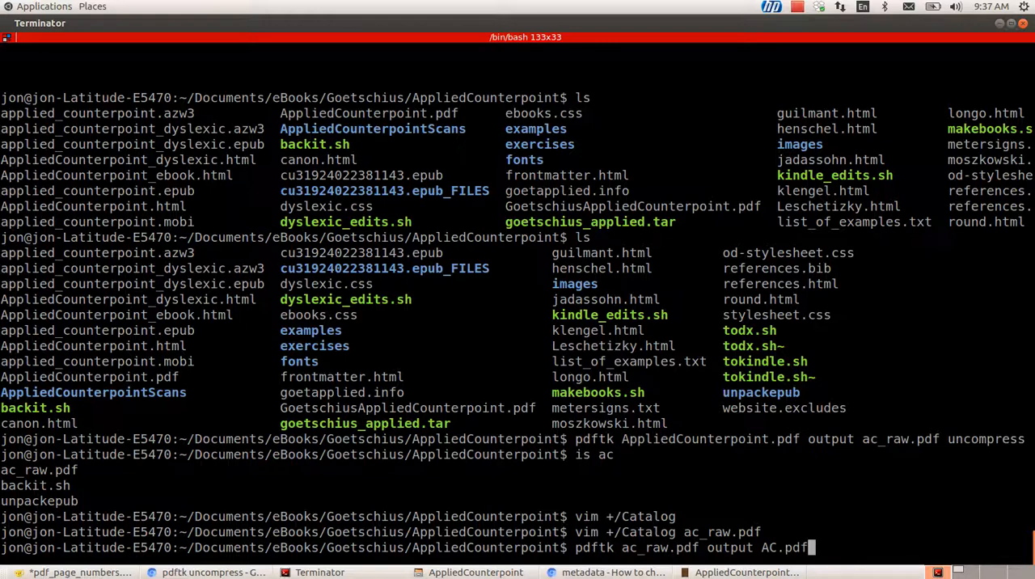
type("compress")
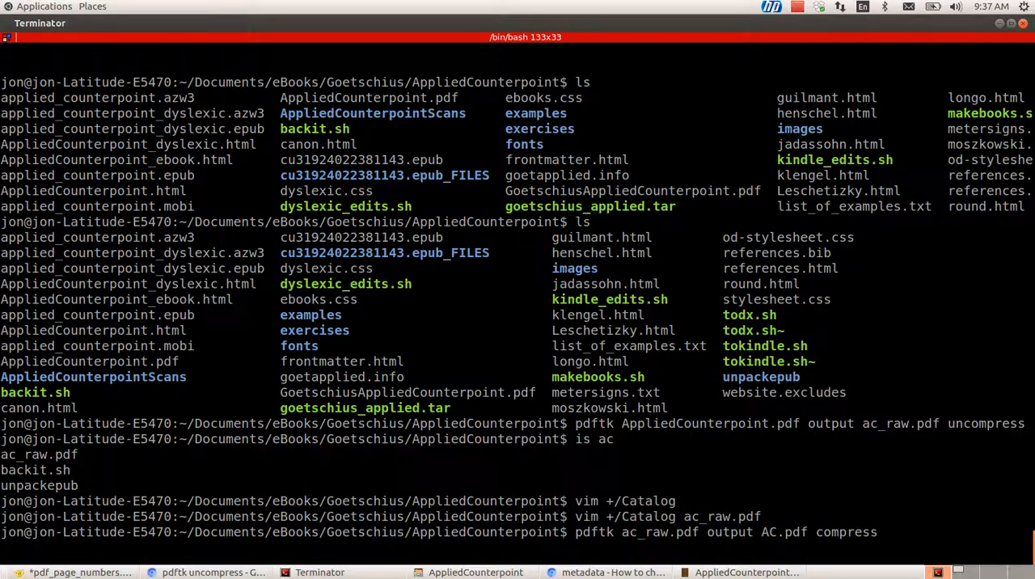
key("Return")
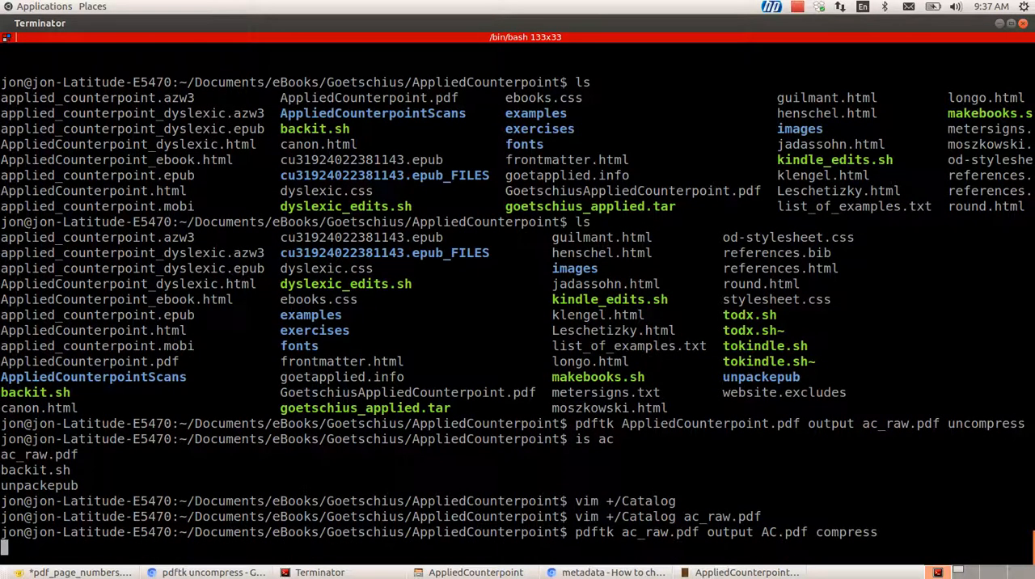
key("Return")
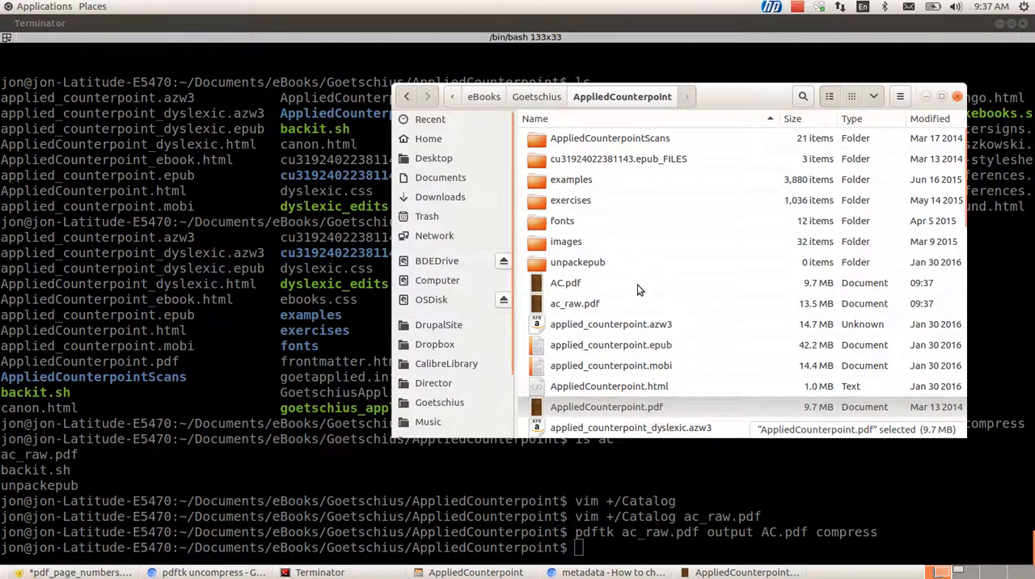
Open the new AC.pdf from the file manager in Document Viewer.
double_click(566, 282)
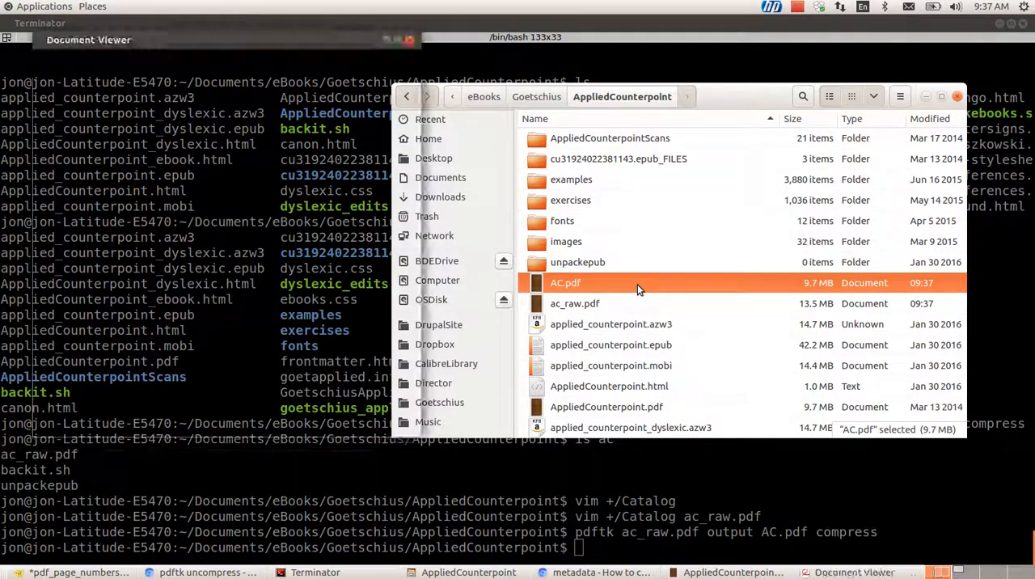
double_click(566, 282)
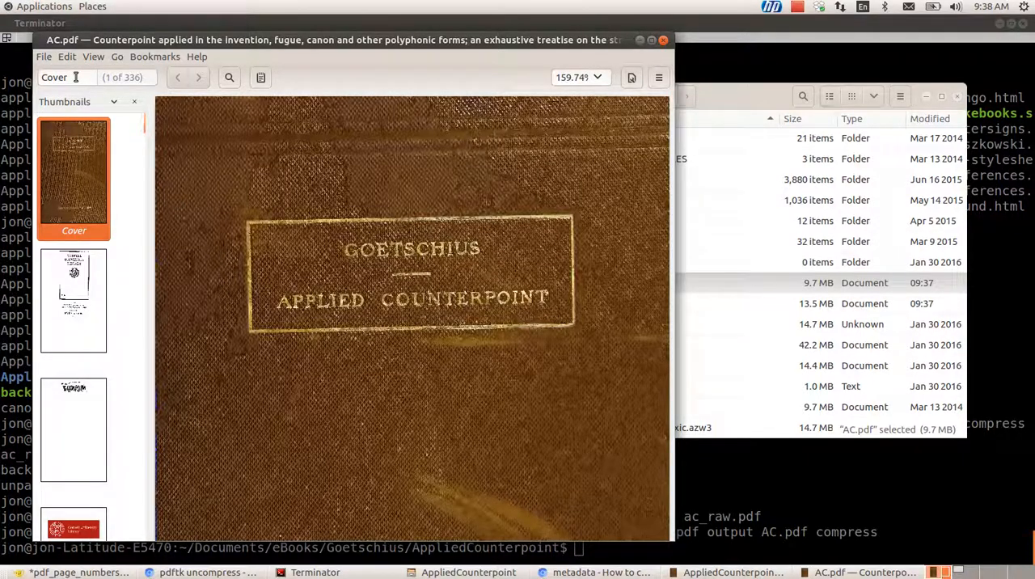
View the barcode, Title and Copyright pages from the thumbnail sidebar, checking their labels.
left_click(75, 306)
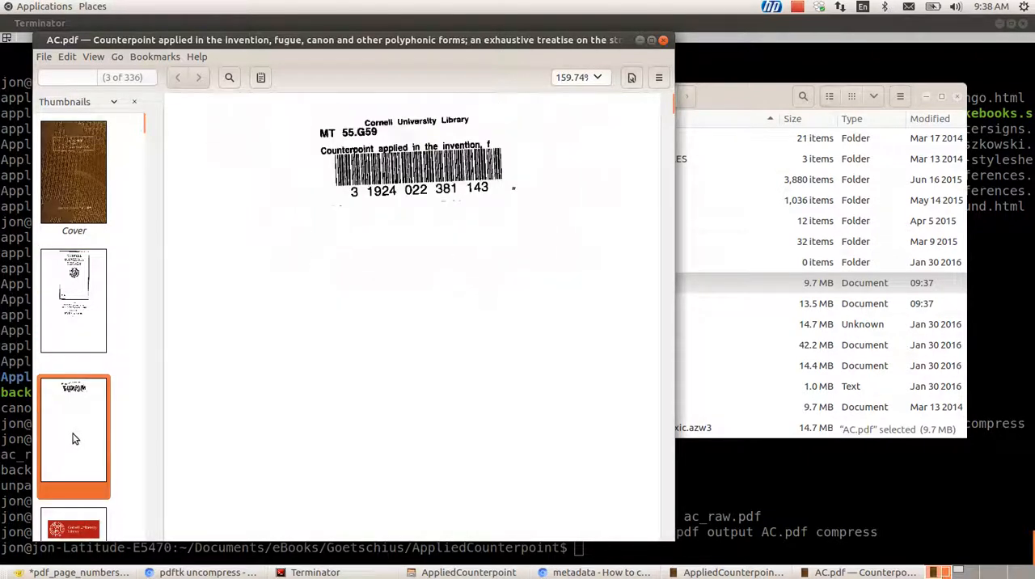
scroll("down", 3)
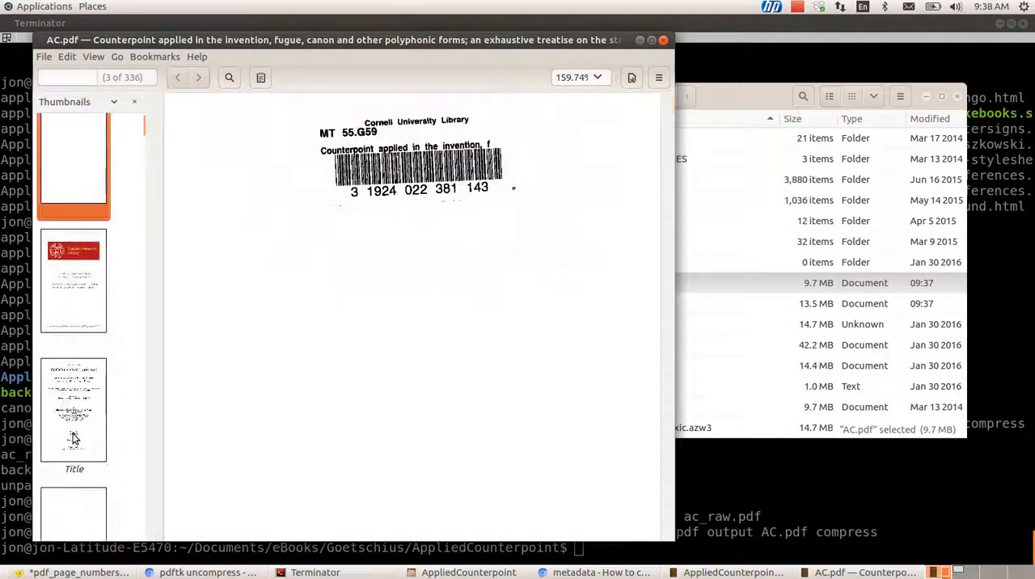
scroll("down", 3)
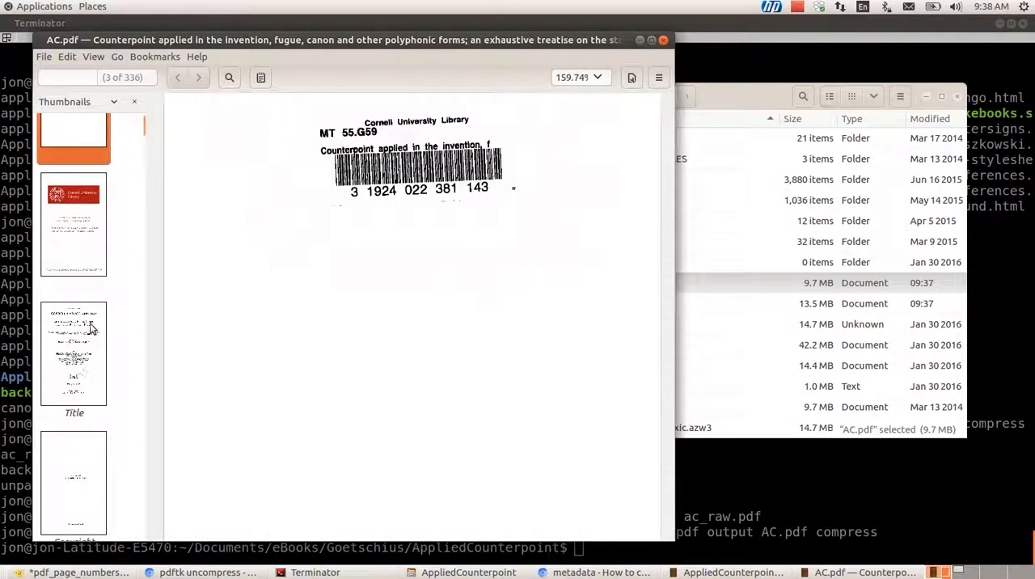
left_click(74, 352)
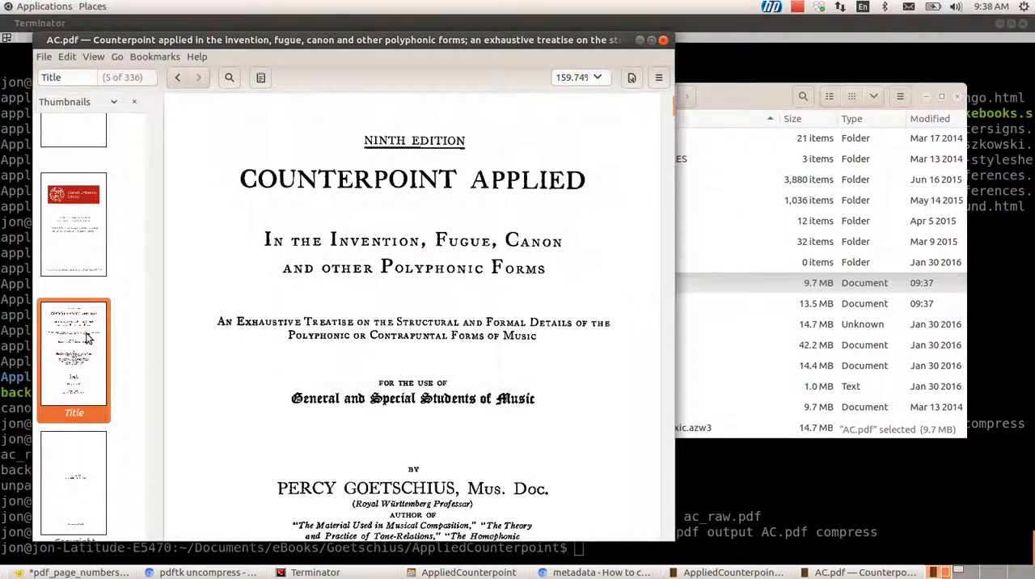
left_click(74, 482)
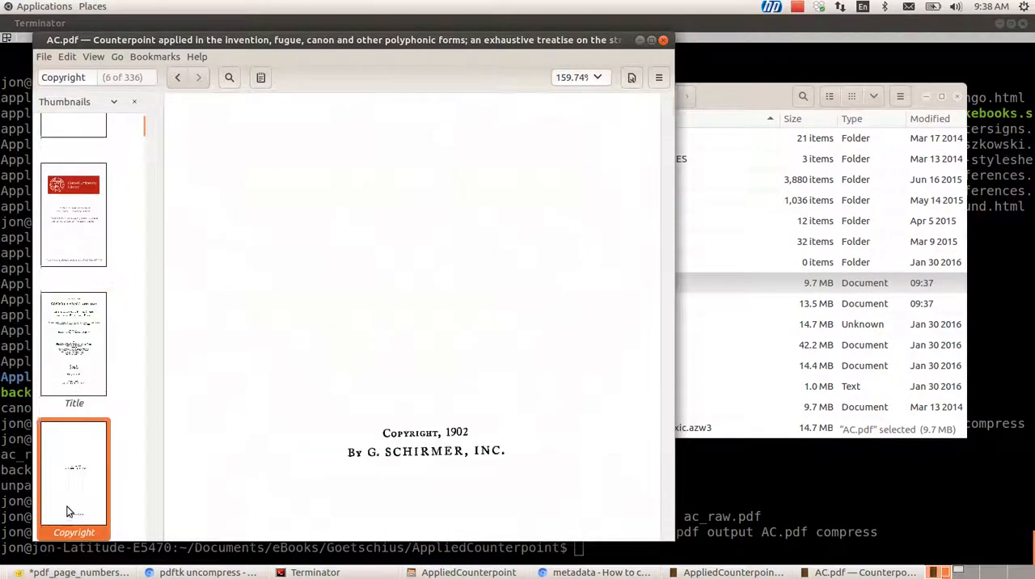
View the Dedication, the roman-numbered Preface and contents page viii, confirming their labels.
scroll("down", 3)
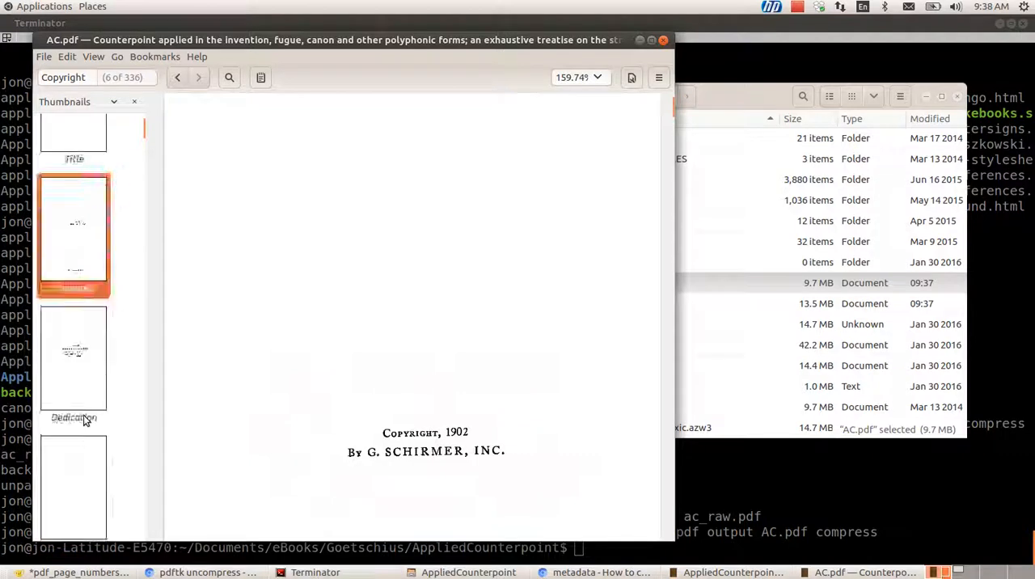
scroll("down", 3)
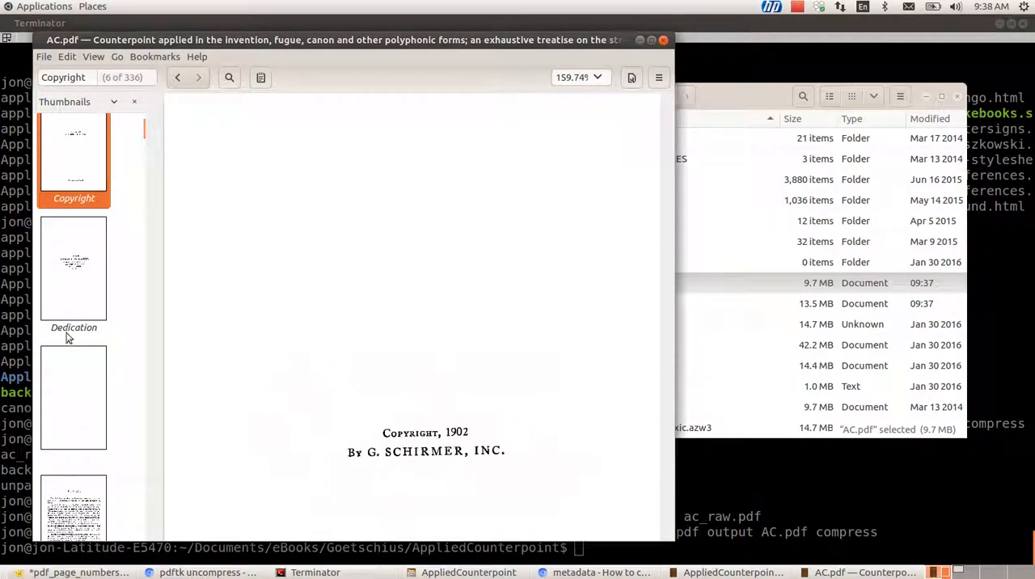
left_click(74, 267)
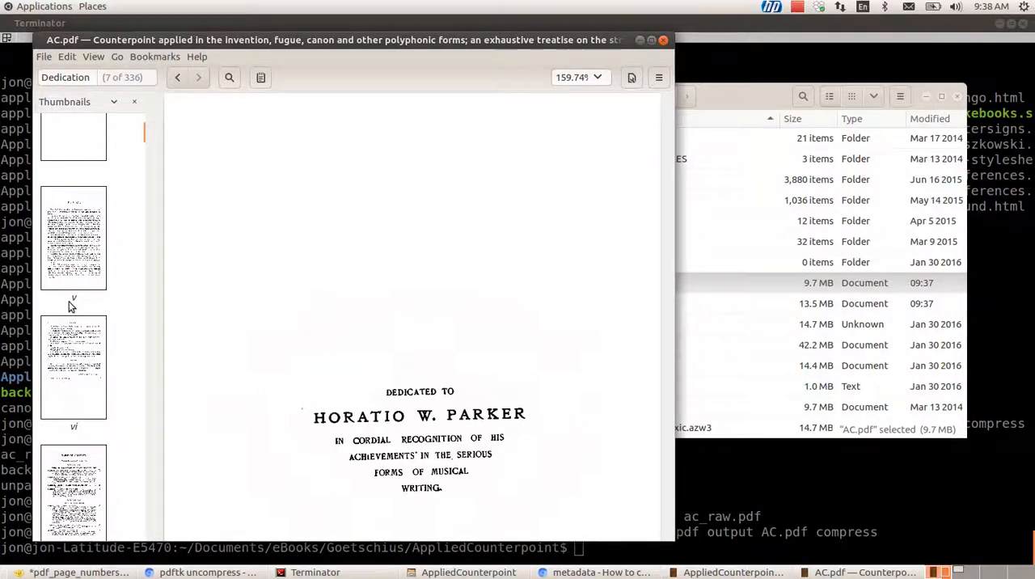
mouse_move(79, 306)
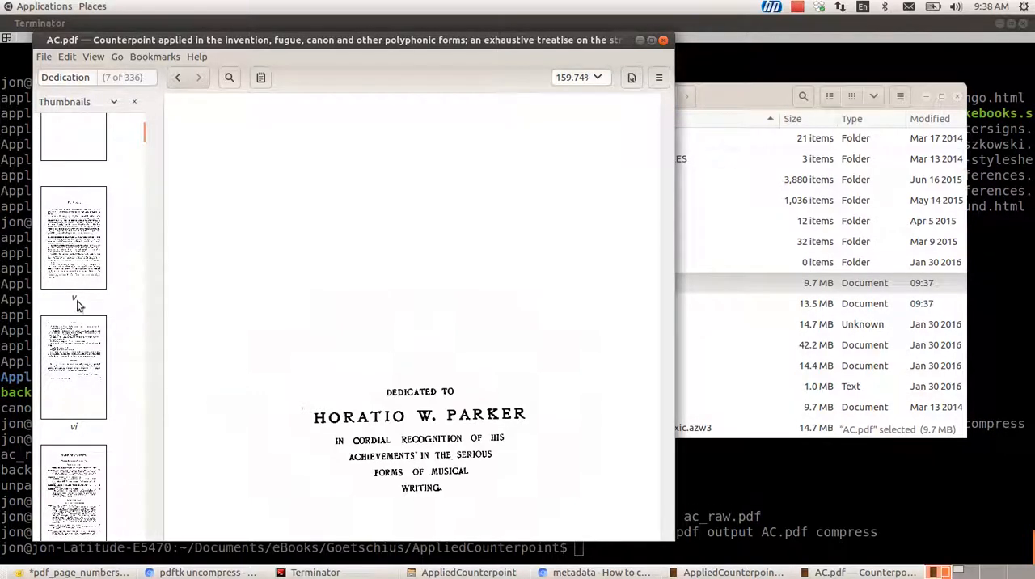
left_click(75, 239)
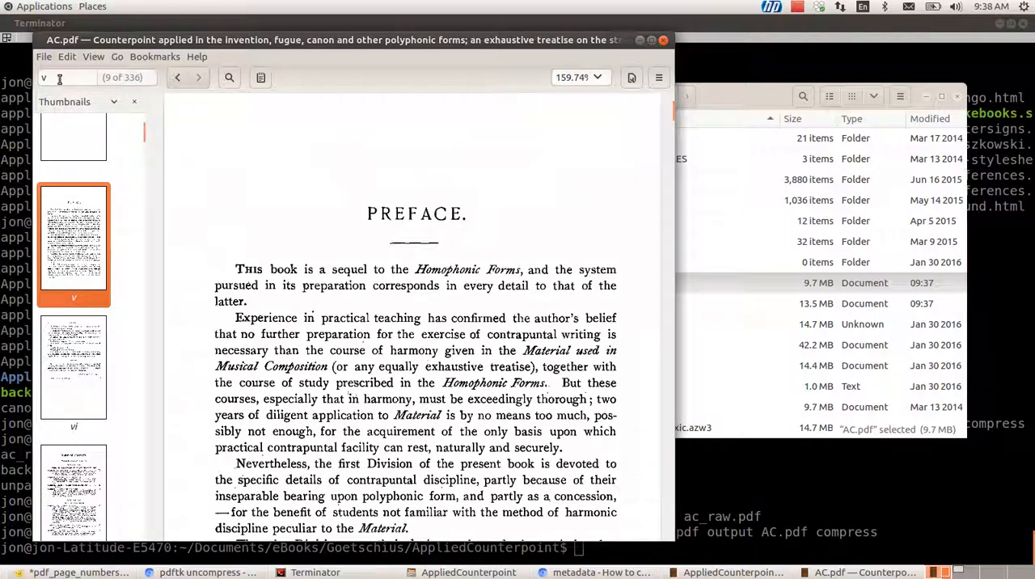
scroll("down", 3)
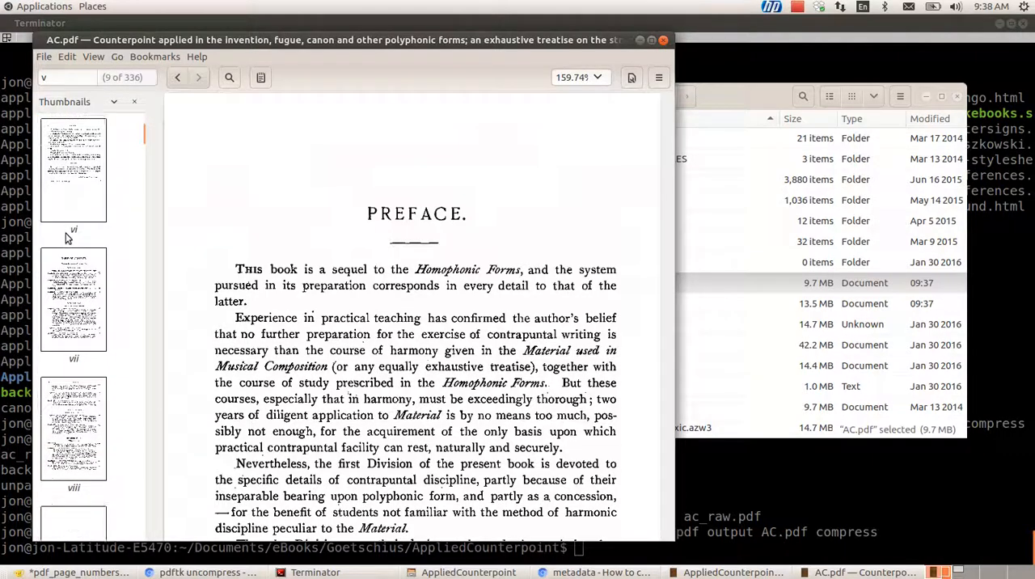
left_click(74, 223)
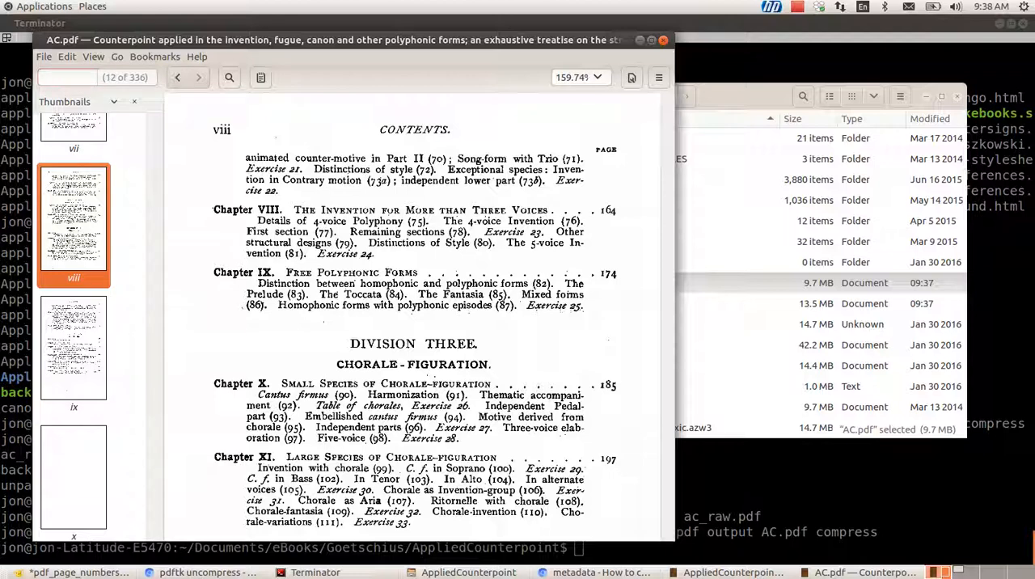
Jump to page label 121 (135 of 336), the Three-Part Song-Form page, then stop the recorder.
type("121")
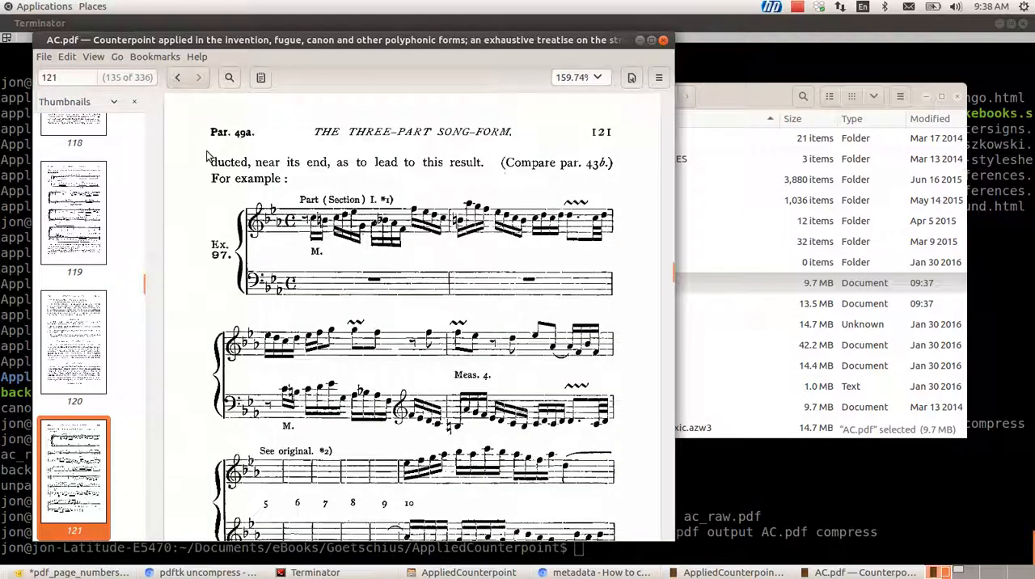
mouse_move(557, 133)
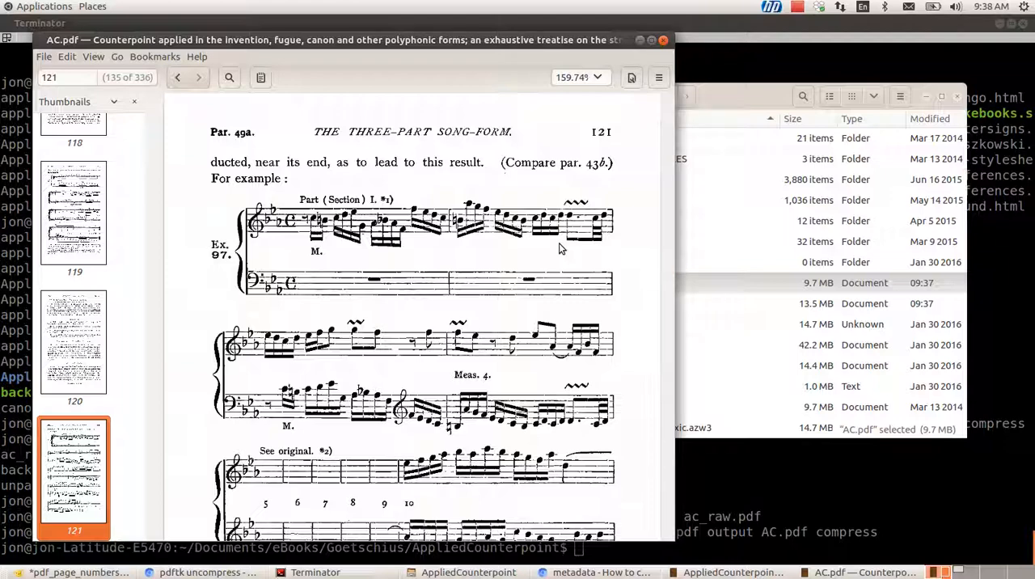
scroll("down", 3)
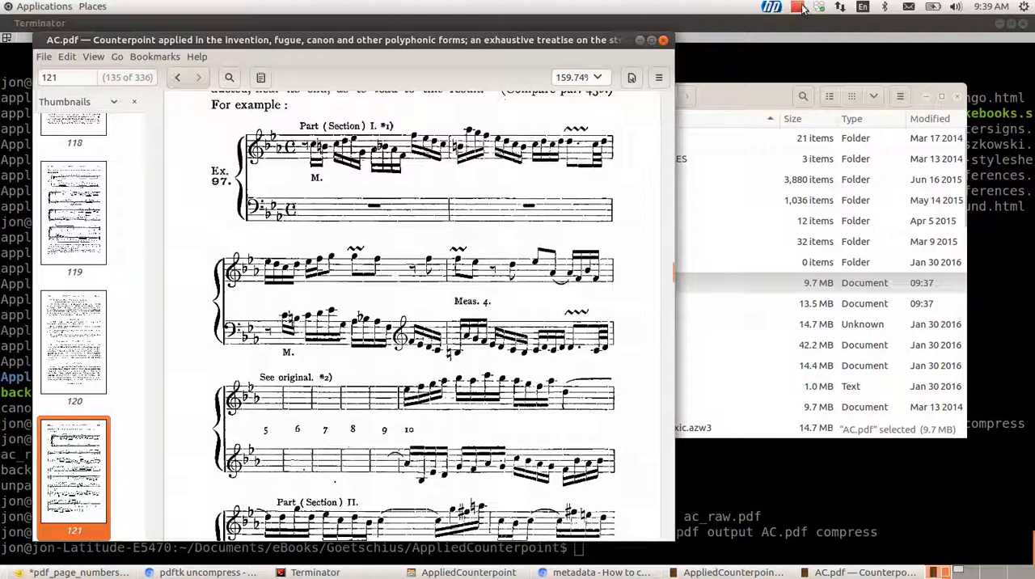
left_click(772, 6)
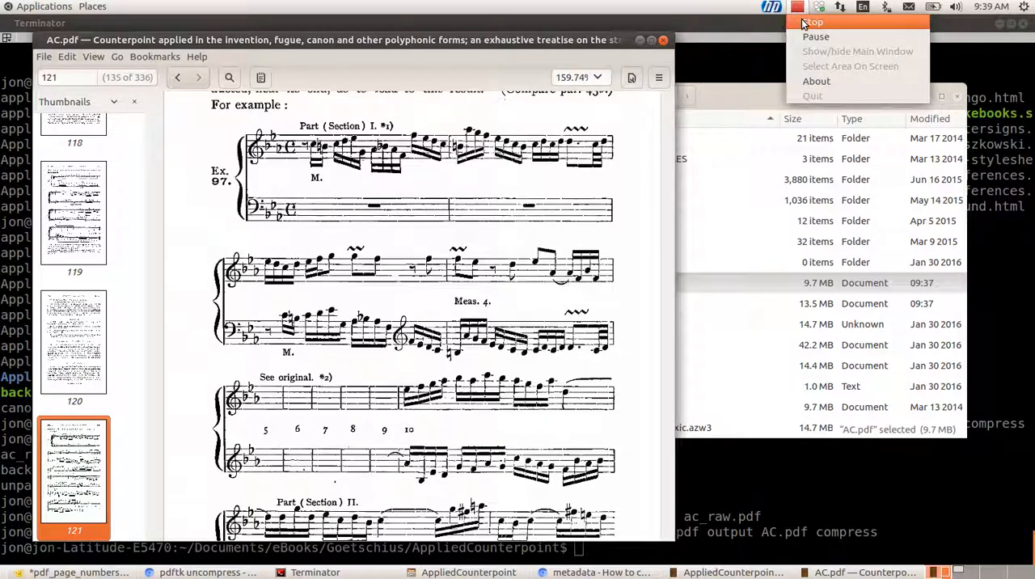